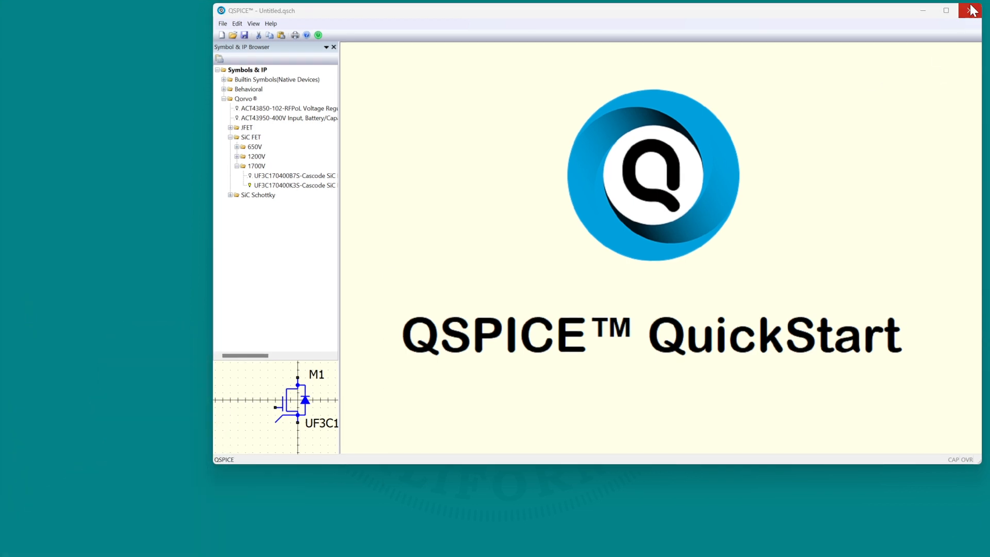
Quit the QSPICE session, discarding unsaved changes to the untitled schematic
left_click(971, 11)
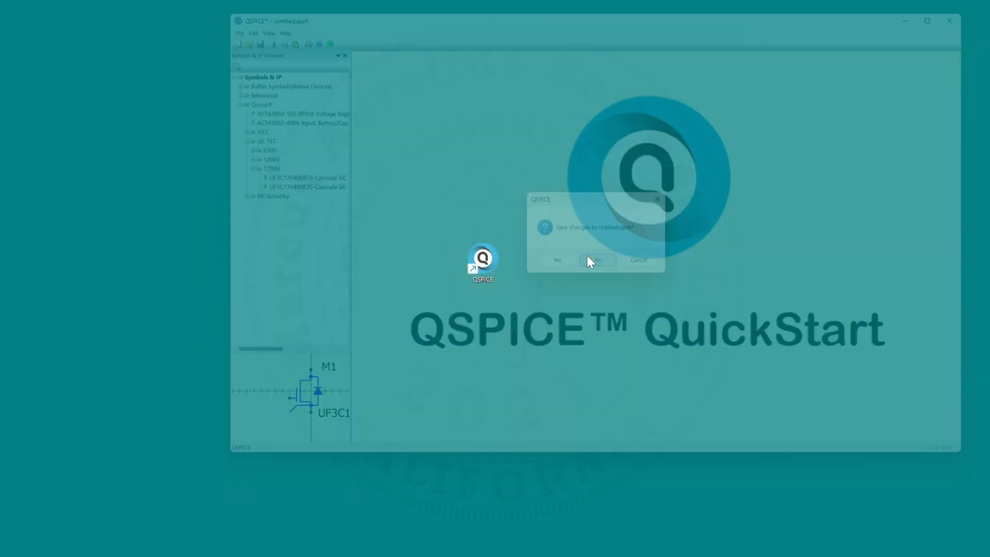
left_click(596, 260)
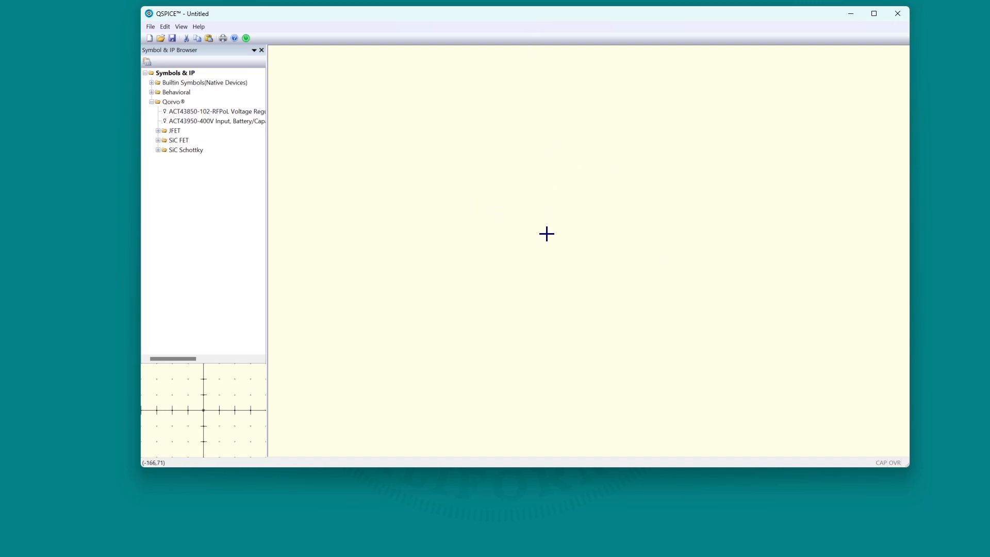
mouse_move(546, 238)
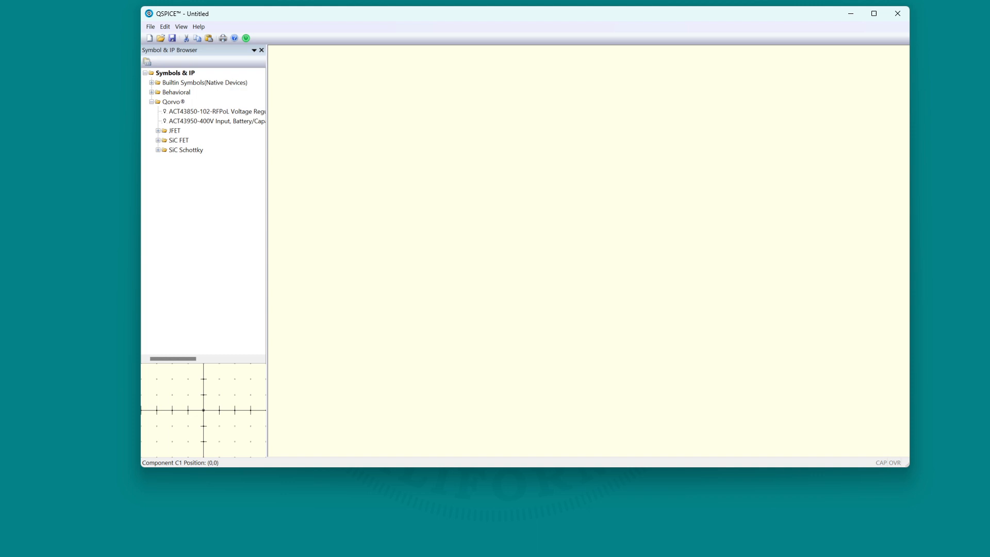
mouse_move(510, 227)
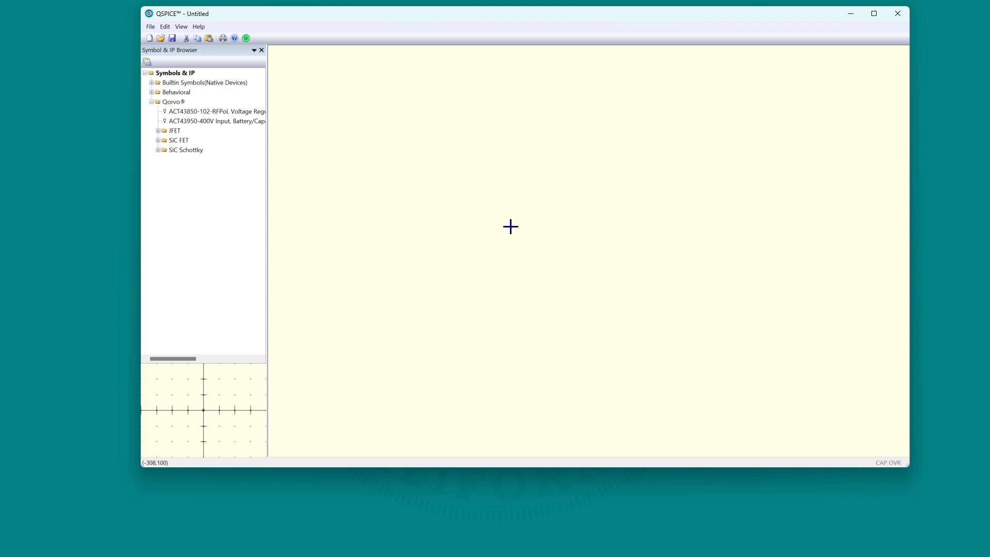
mouse_move(519, 215)
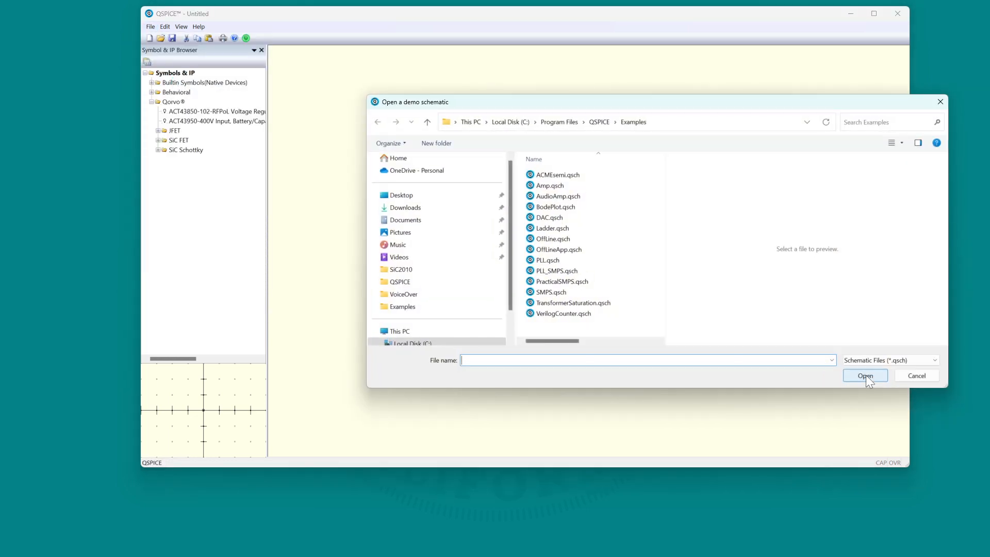
Preview the Ladder, AudioAmp and PLL_SMPS demos, then open PLL_SMPS.qsch
left_click(550, 227)
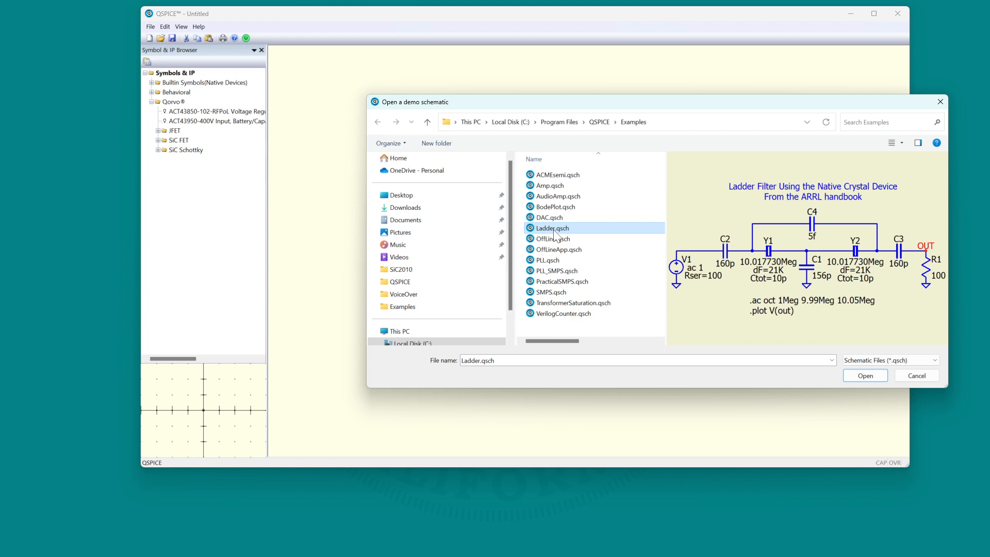
mouse_move(555, 265)
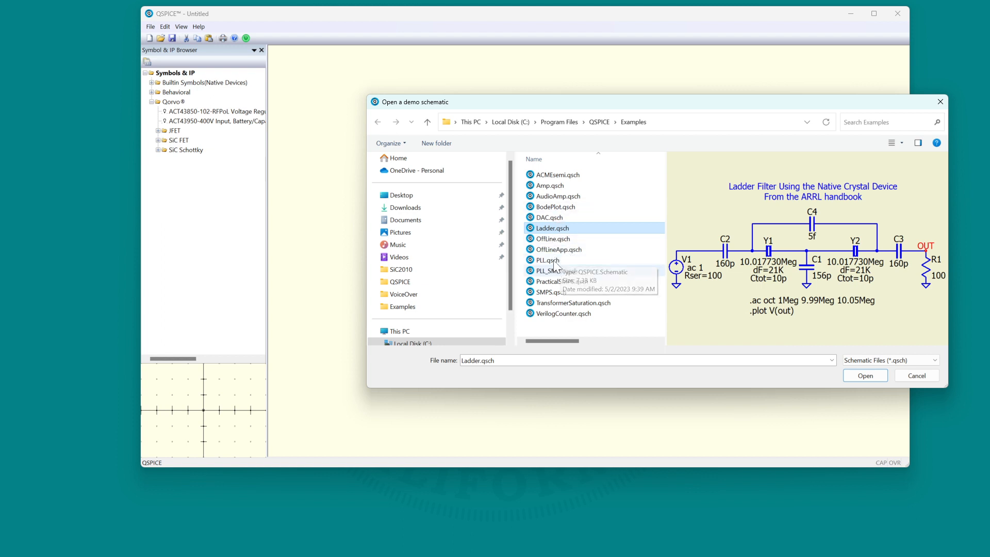
left_click(558, 196)
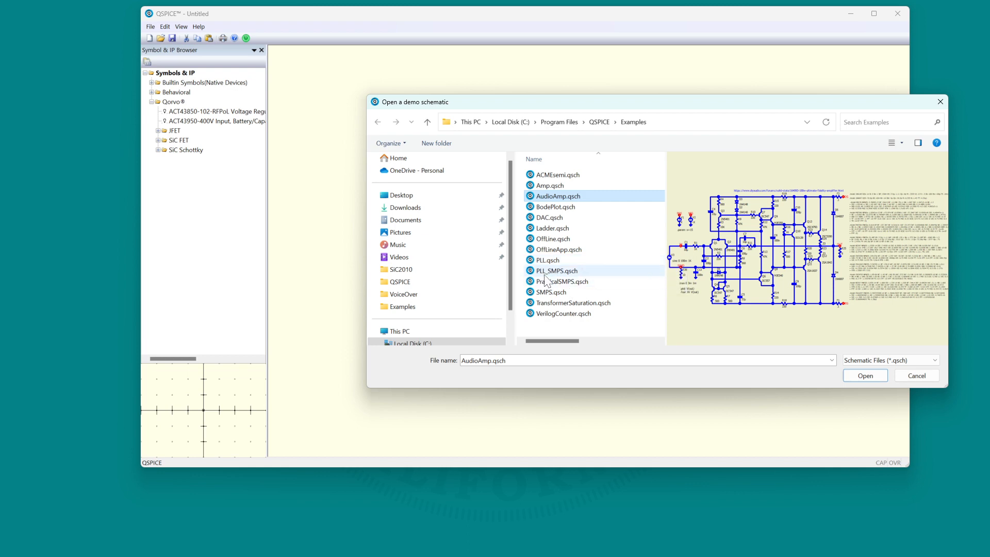
left_click(557, 270)
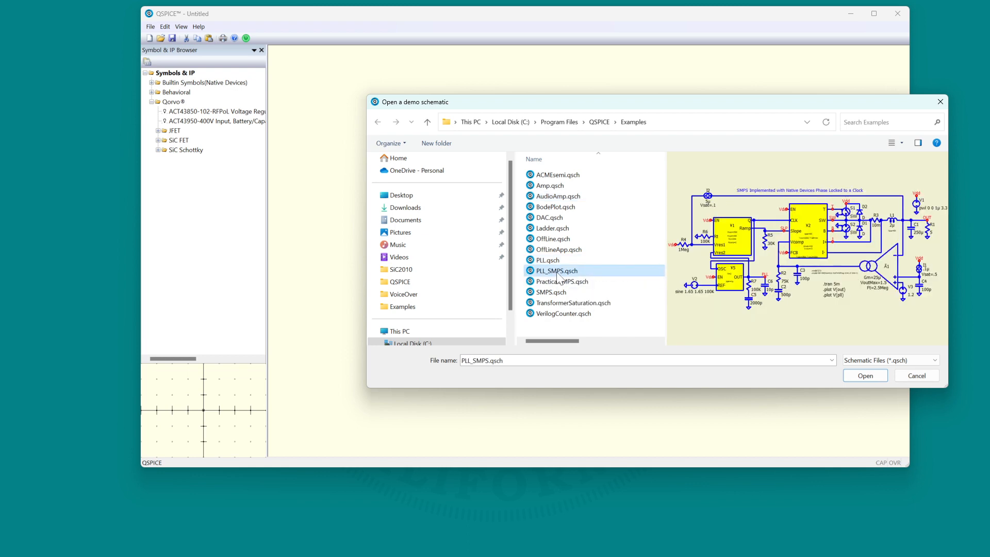
left_click(914, 375)
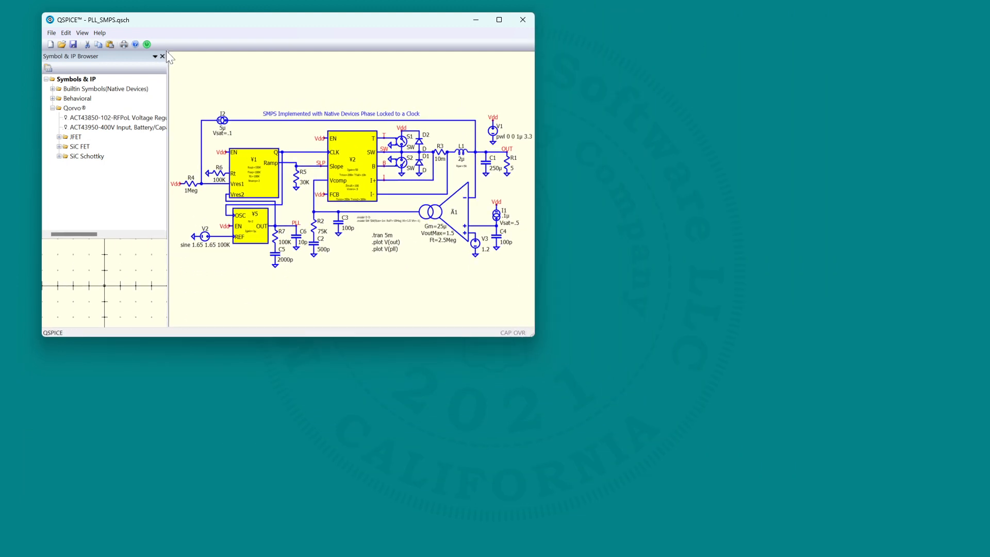
Run Simulation from the schematic's context menu to plot V(pll) and V(out)
right_click(316, 189)
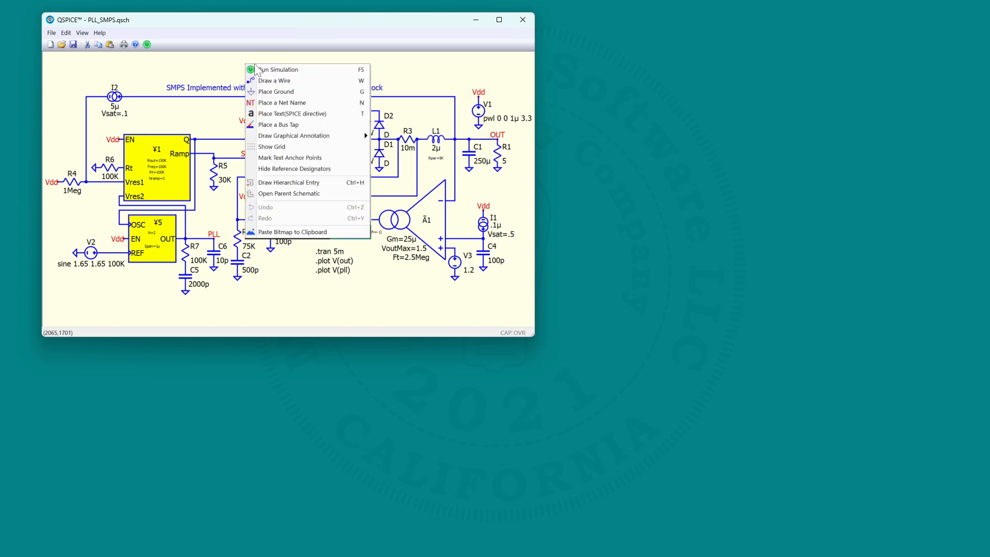
left_click(278, 70)
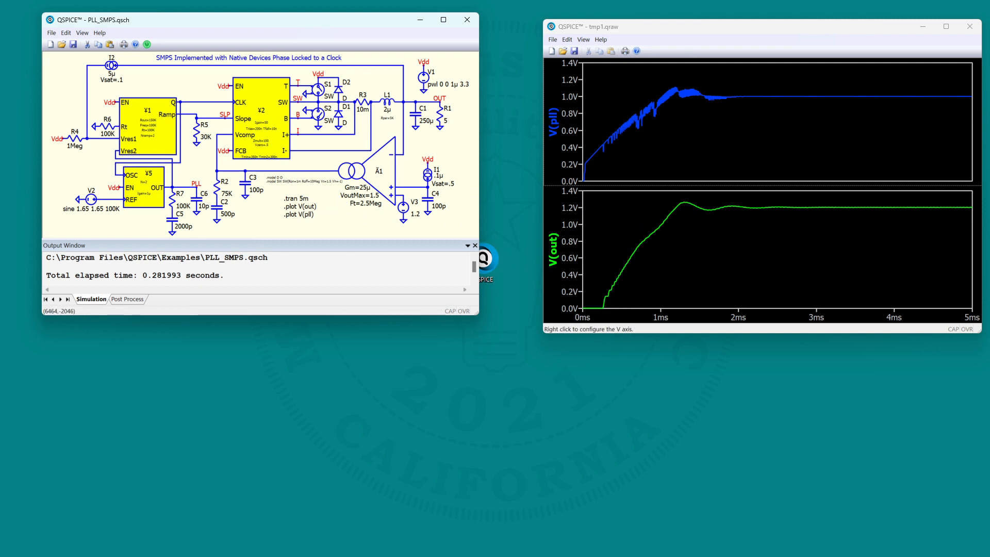
mouse_move(318, 228)
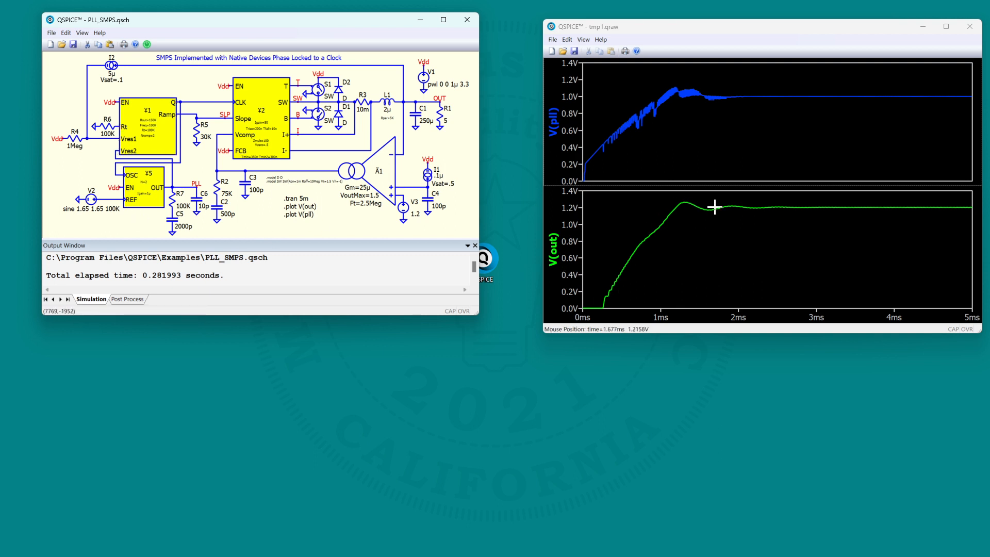
mouse_move(677, 209)
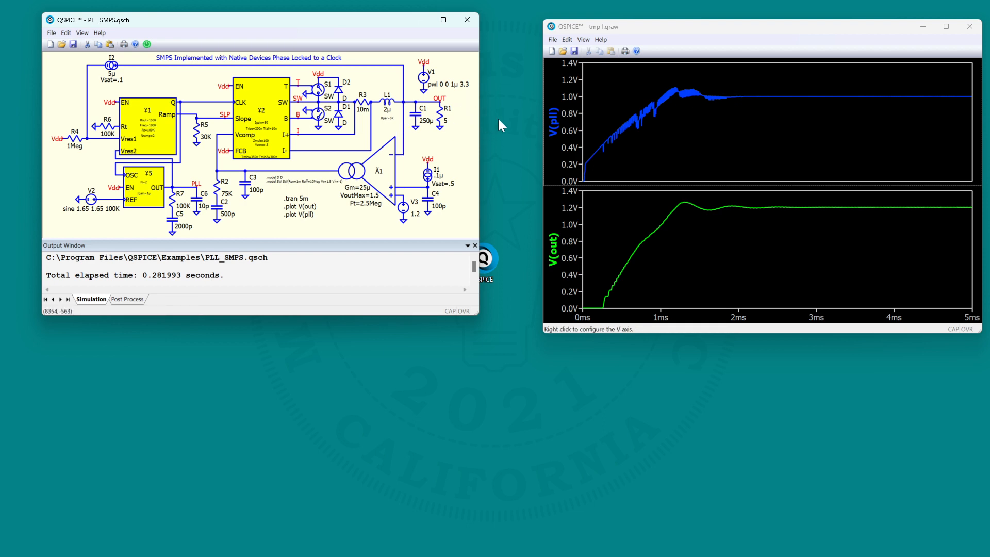
mouse_move(955, 269)
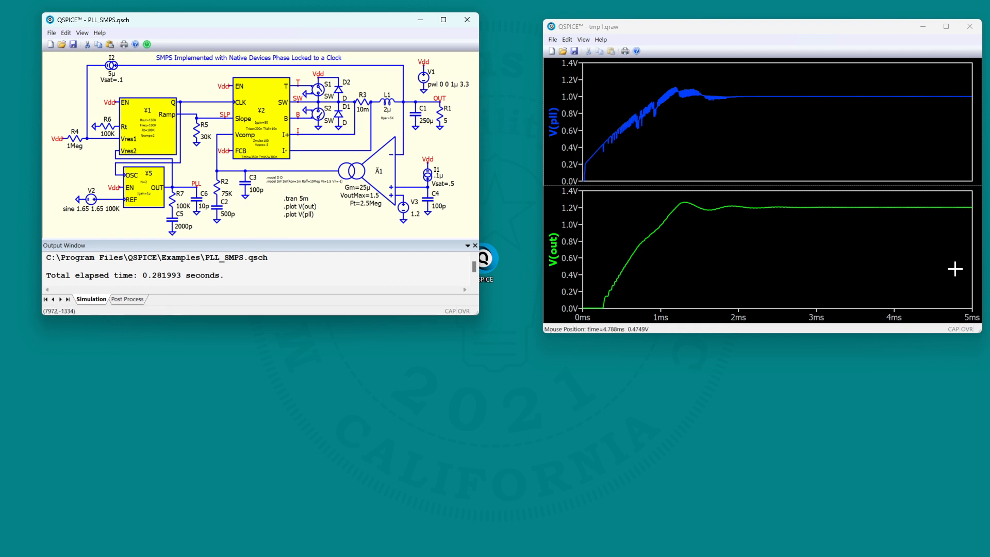
mouse_move(971, 277)
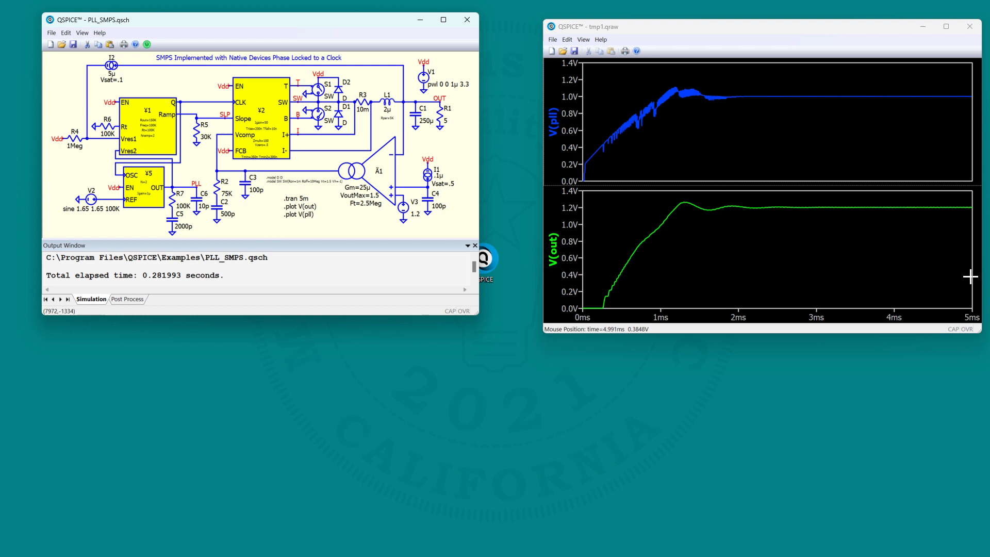
mouse_move(965, 271)
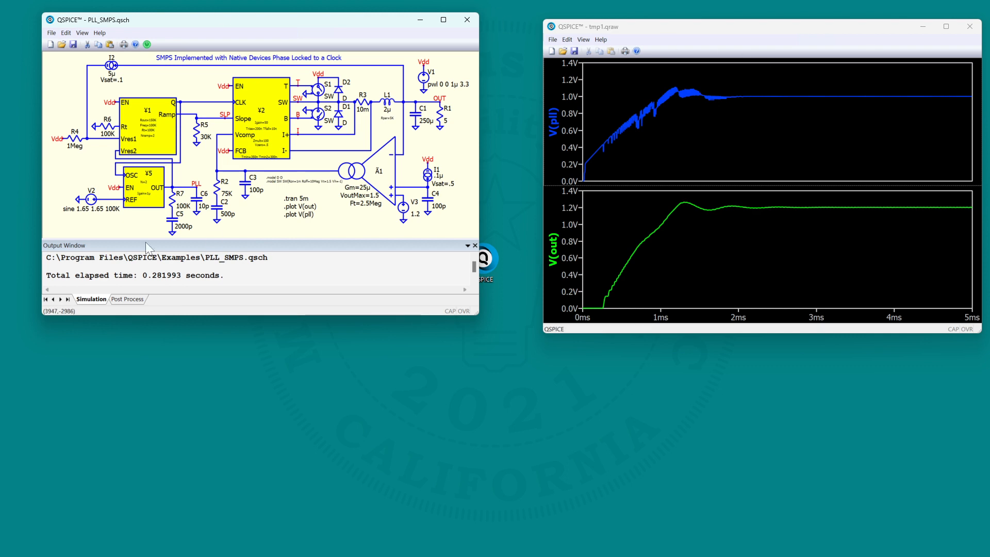
Open the BodePlot demo, simulate it, and drag the OpenLoopGain cursor to 0 dB
left_click(51, 32)
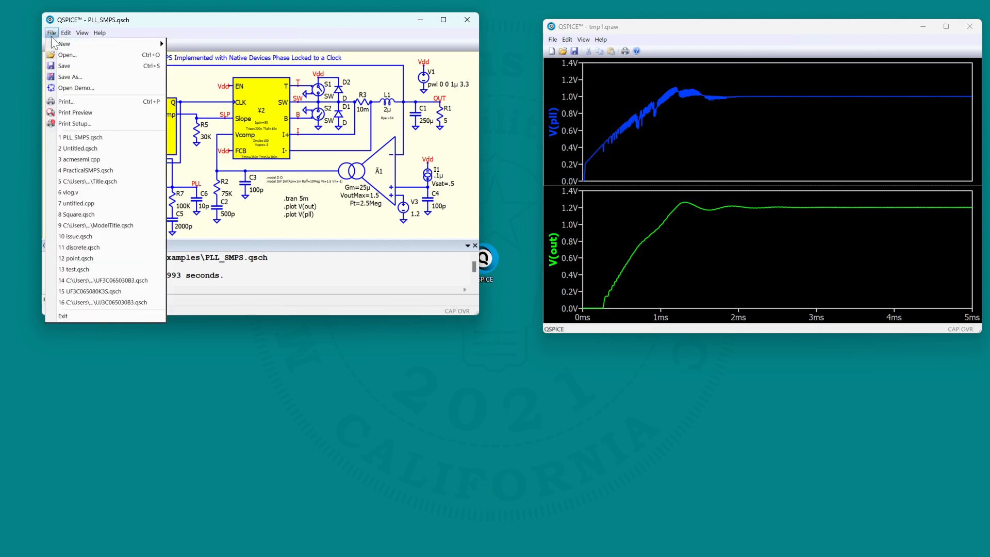
left_click(76, 88)
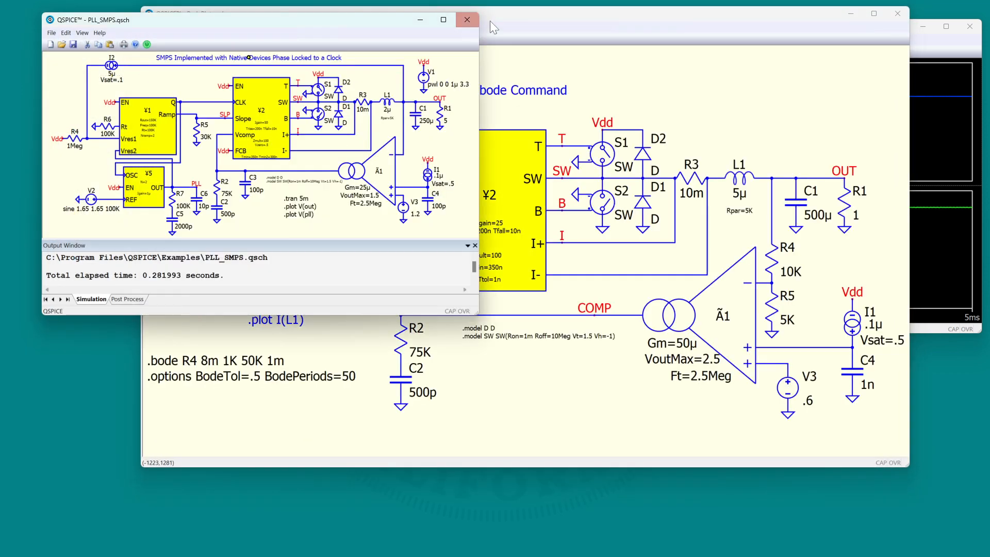
left_click(467, 19)
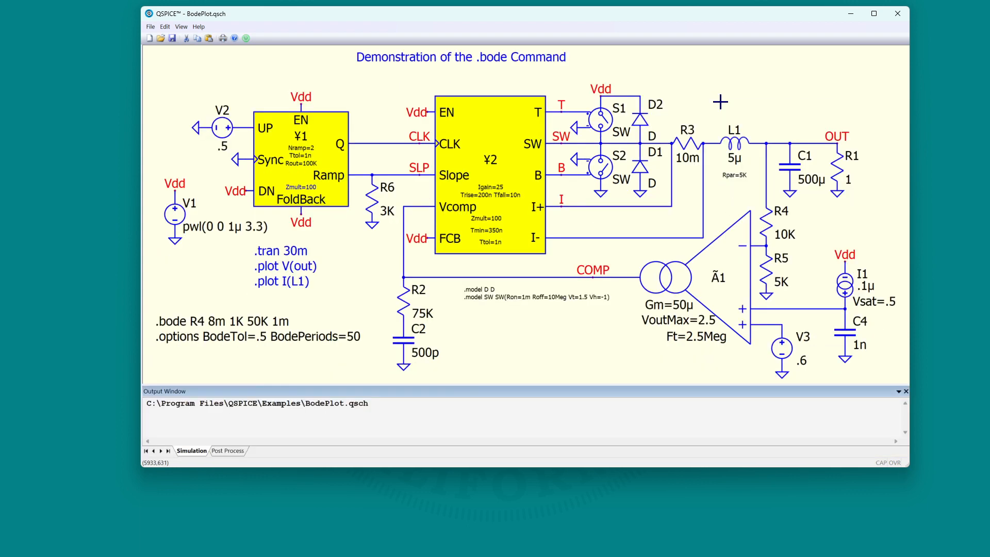
left_click(245, 38)
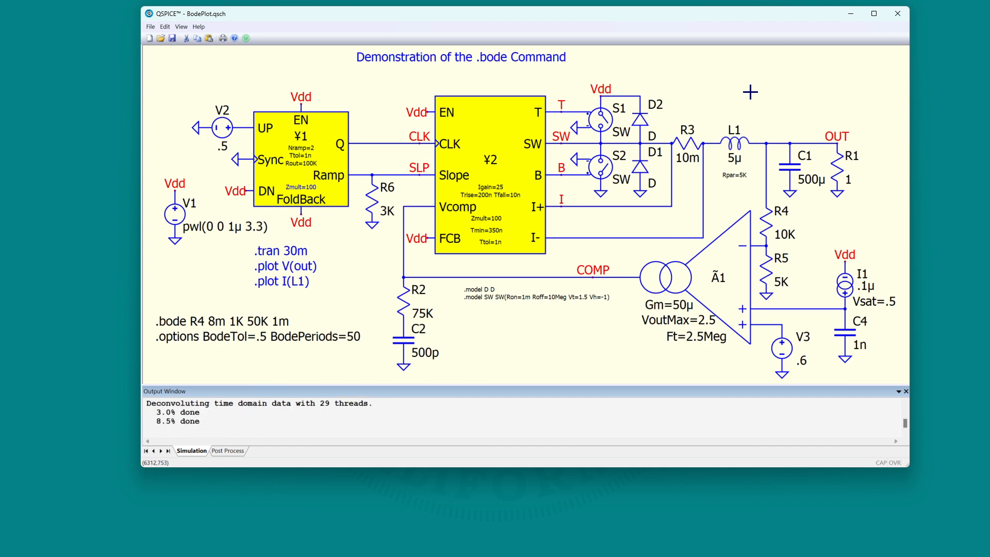
mouse_move(764, 50)
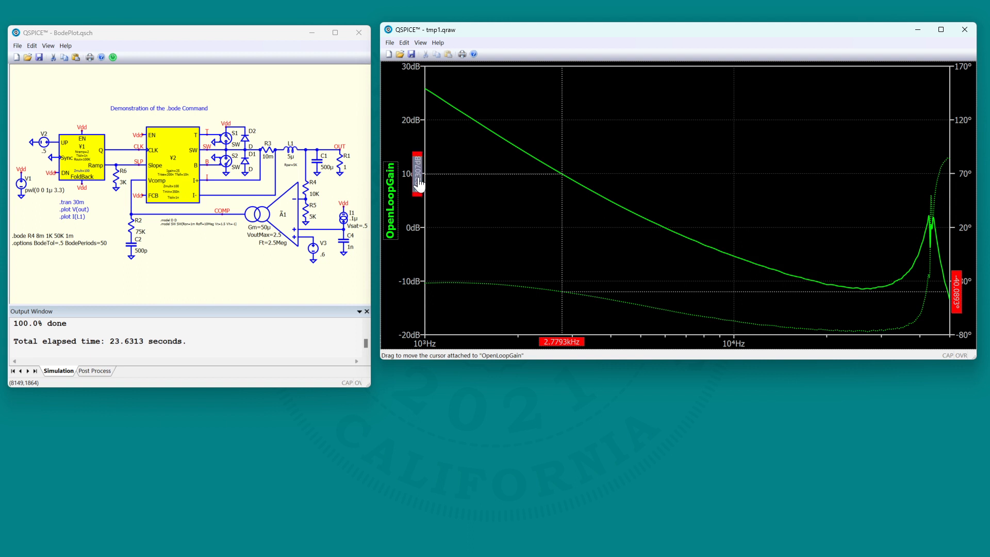
left_click_drag(562, 173, 663, 174)
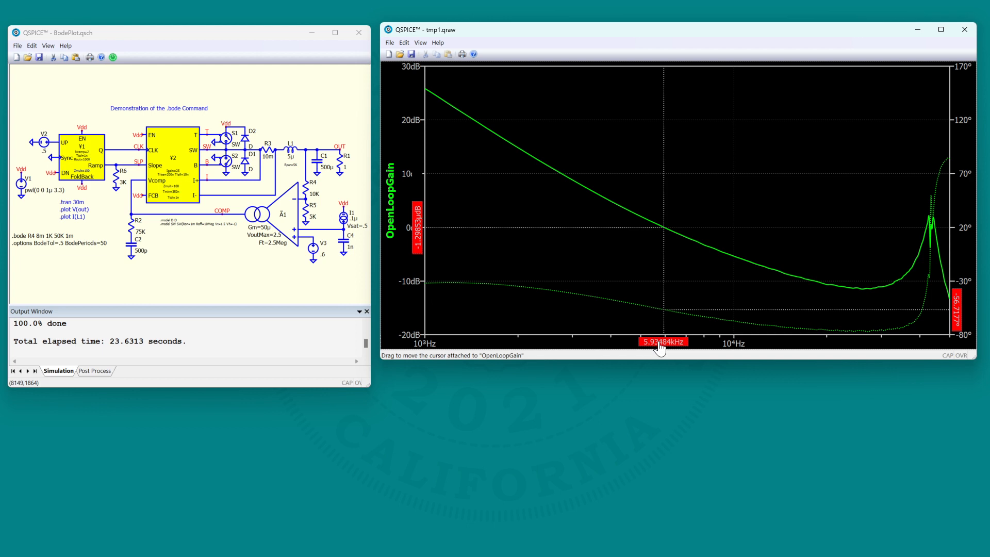
mouse_move(481, 136)
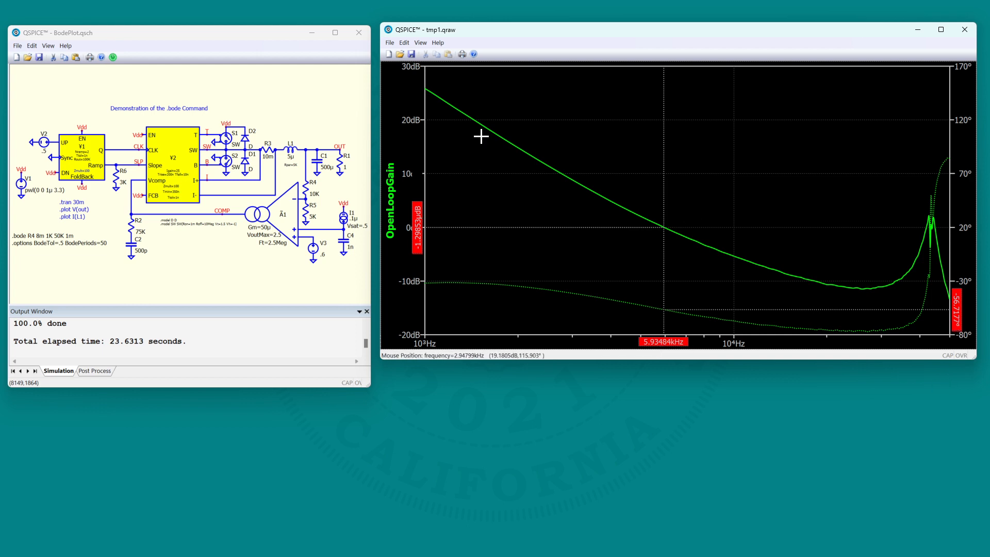
Open the PracticalSMPS demo and descend into the ACMEsemi controller block
left_click(17, 46)
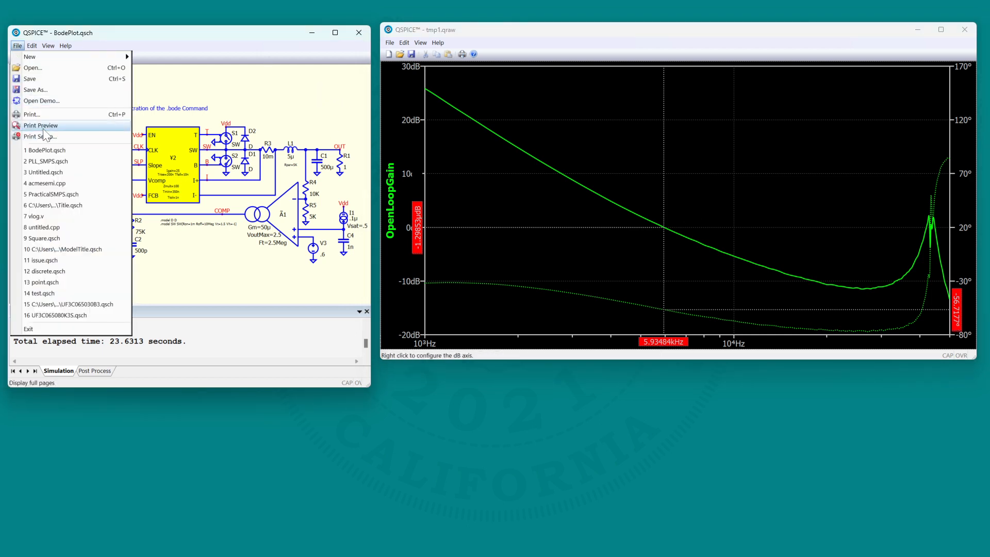
mouse_move(41, 100)
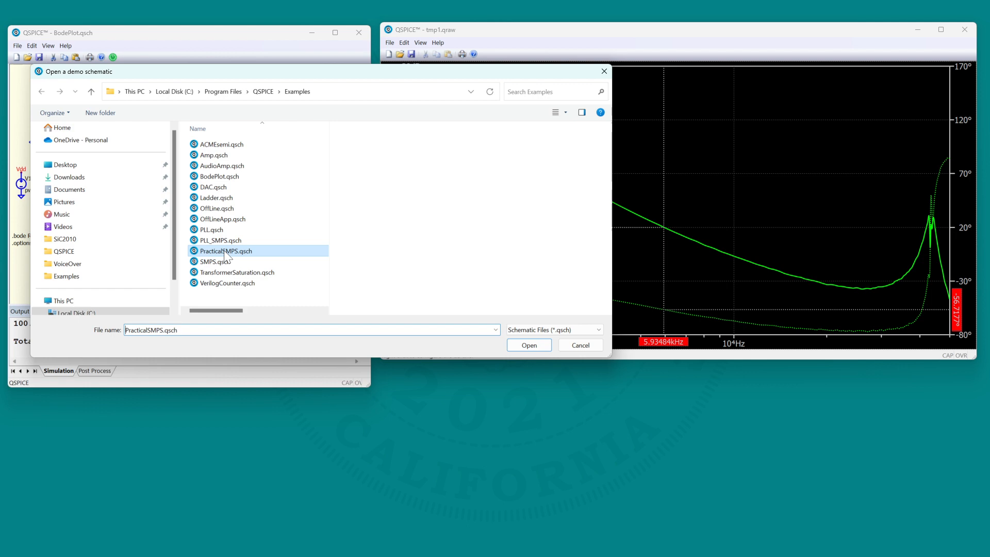
left_click(528, 345)
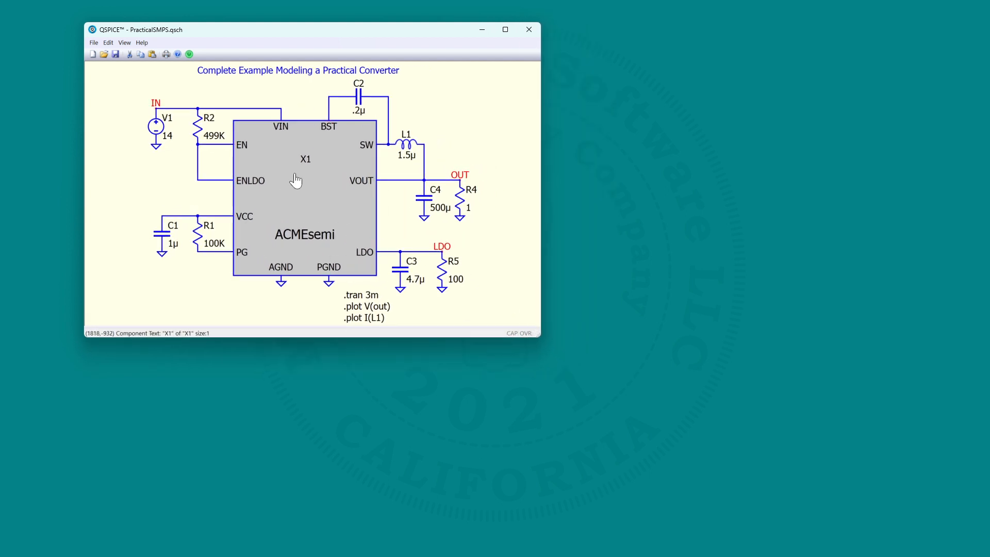
left_click(304, 208)
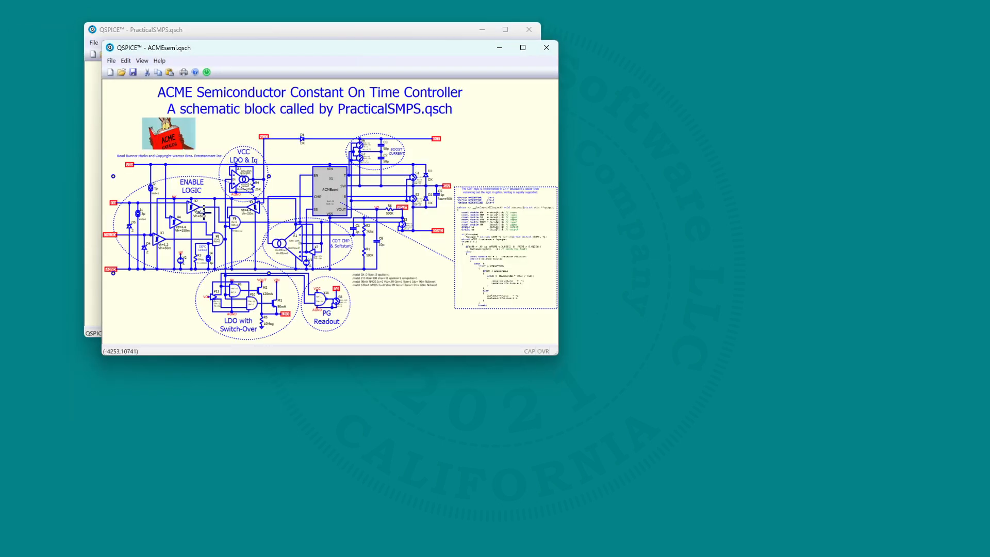
mouse_move(375, 225)
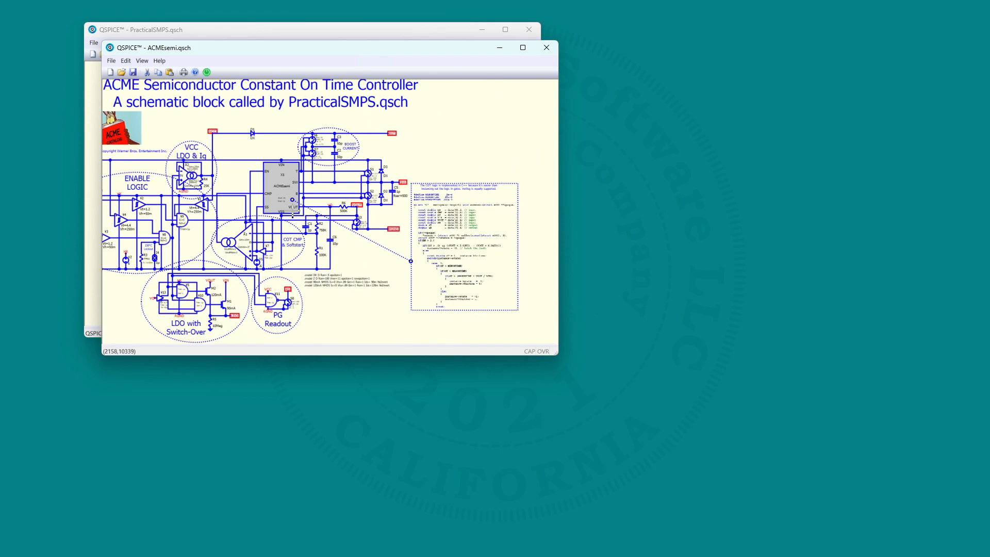
View the ACMEsemi block's C++ code, close it, and simulate PracticalSMPS
right_click(281, 183)
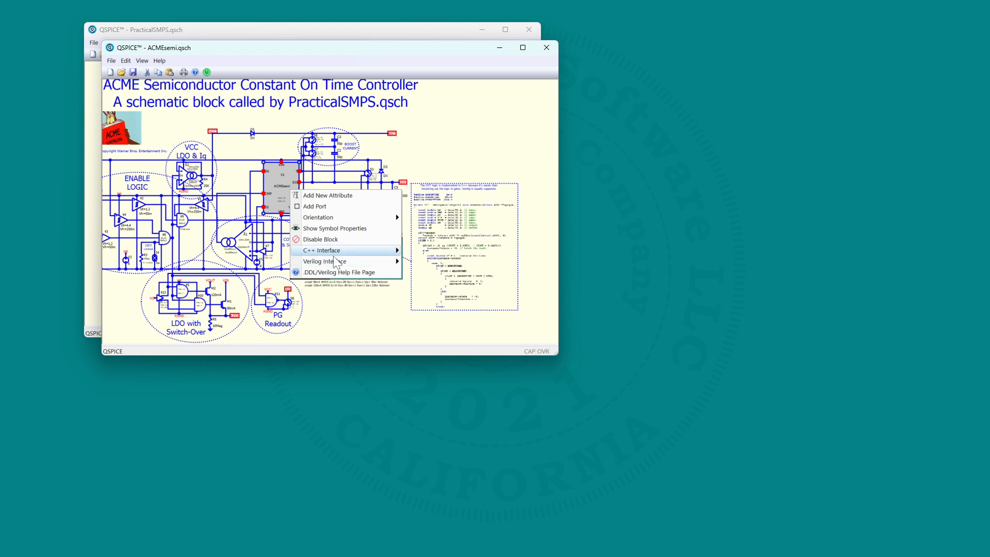
left_click(321, 250)
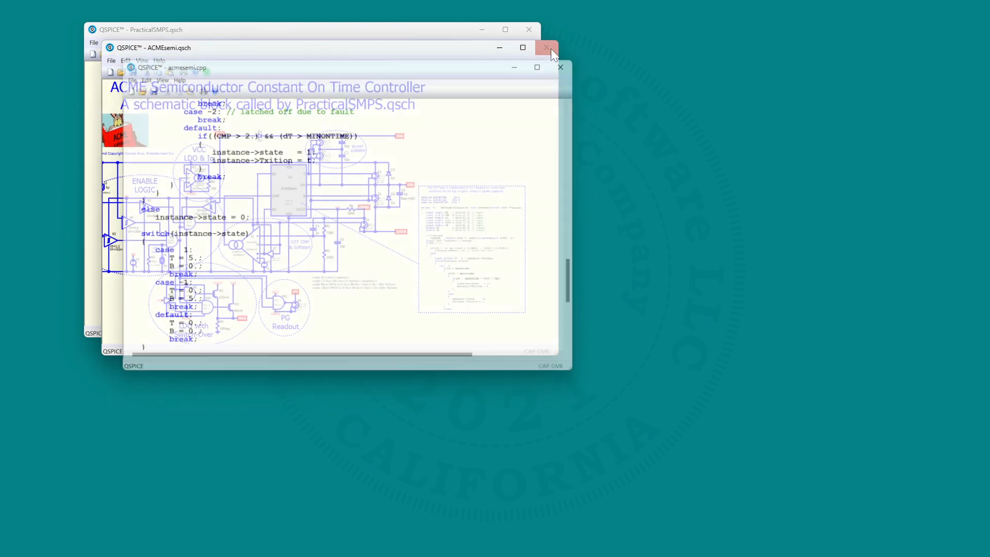
left_click(547, 48)
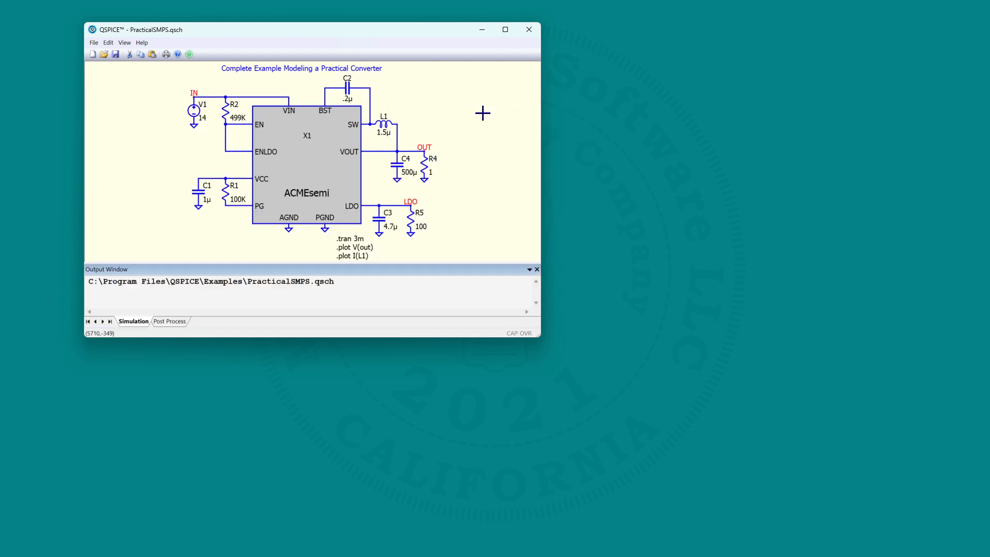
left_click(189, 54)
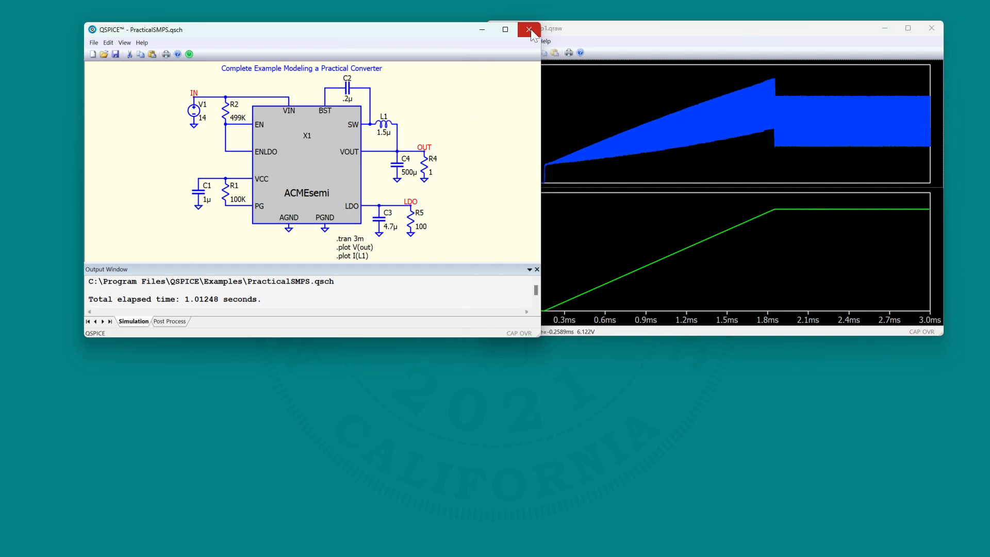
Close the PracticalSMPS waveform viewer
left_click(529, 30)
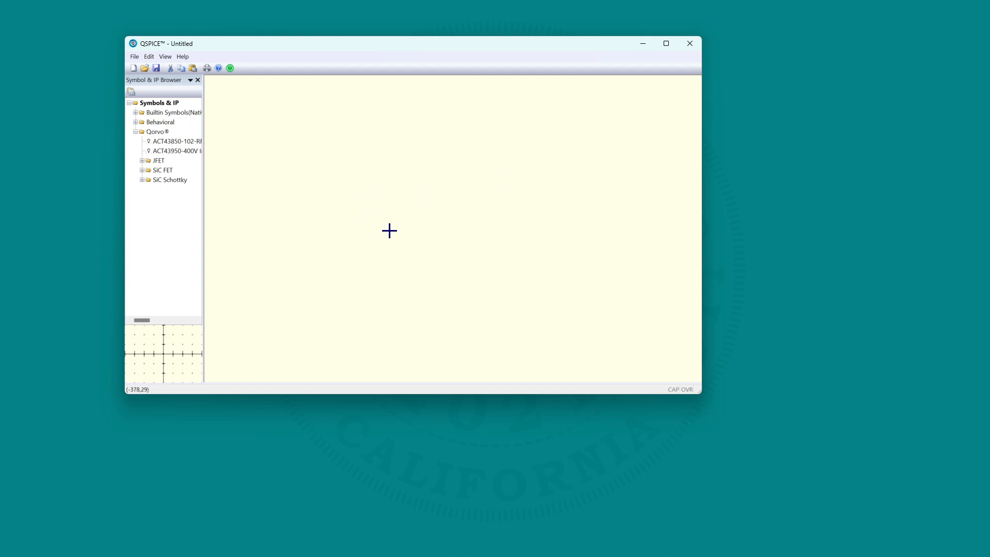
mouse_move(176, 151)
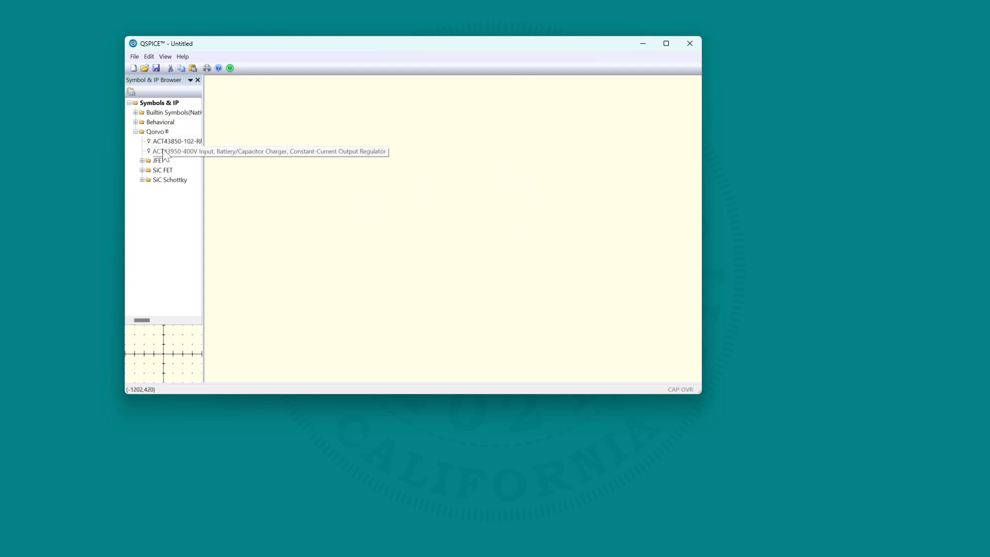
mouse_move(169, 156)
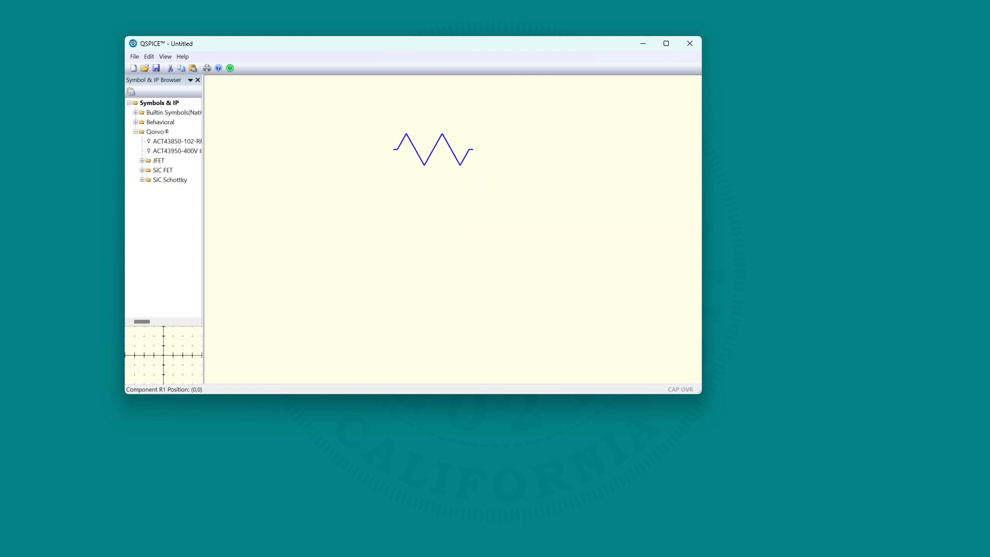
Place resistor R1 on the sheet and a ground under the voltage source
left_click(532, 228)
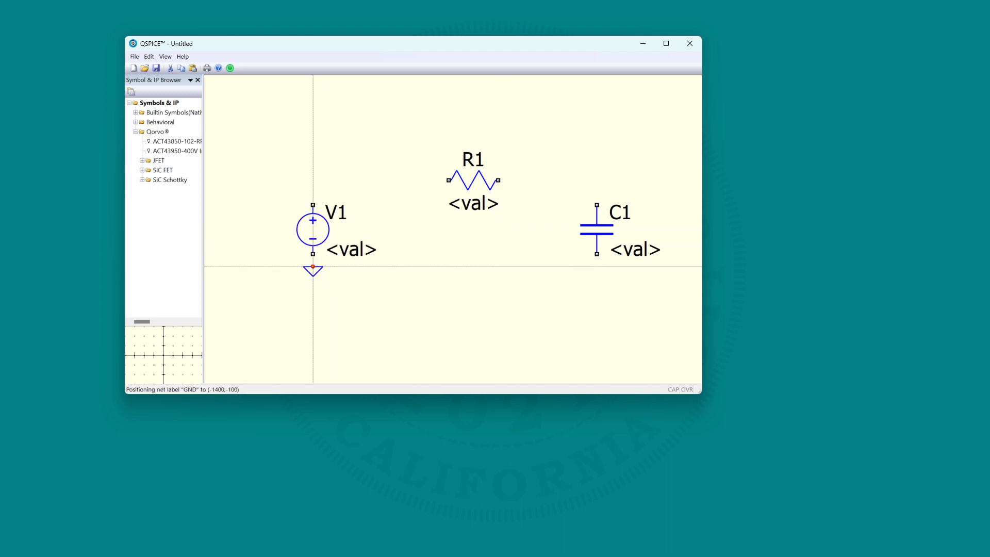
left_click(596, 272)
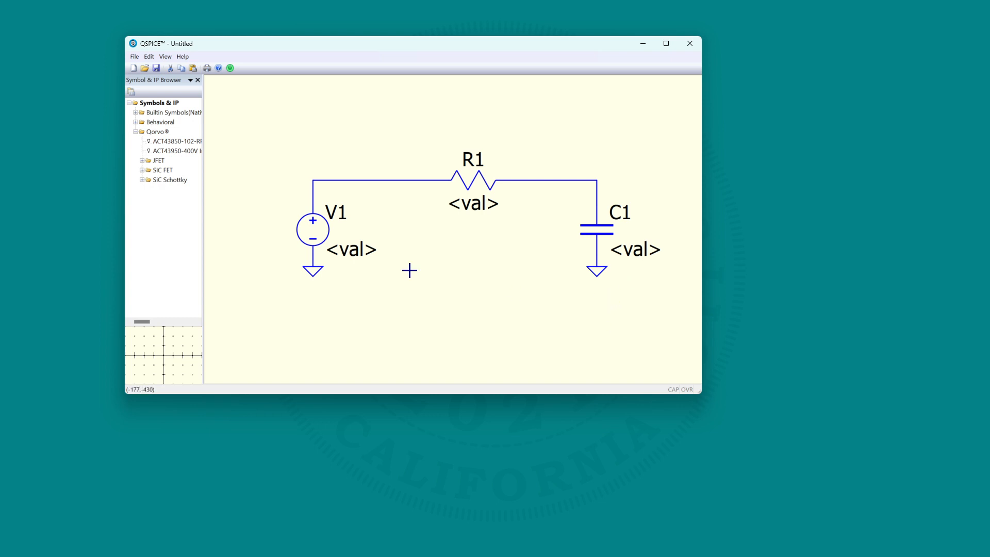
mouse_move(307, 159)
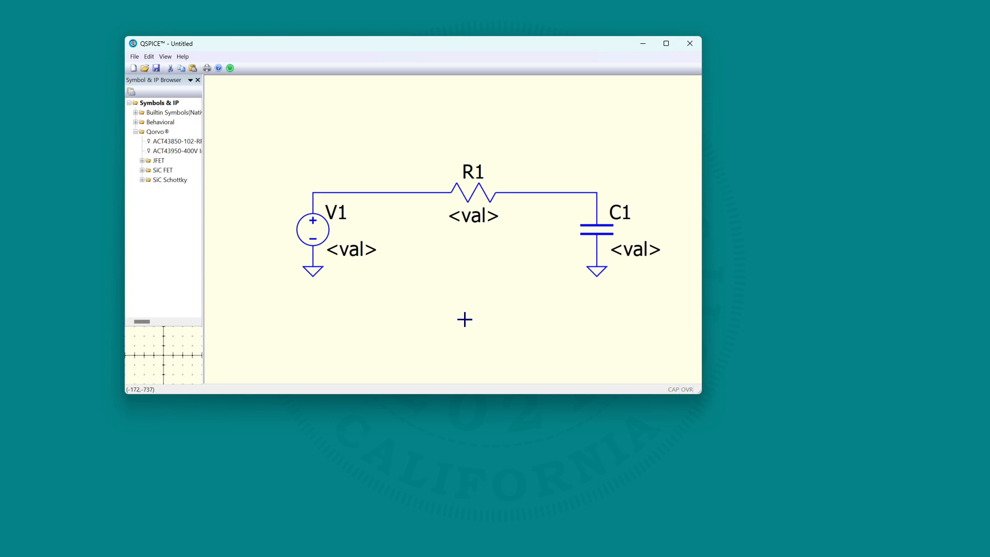
Set capacitor C1 to .1u and resistor R1 to 1K
left_click(635, 248)
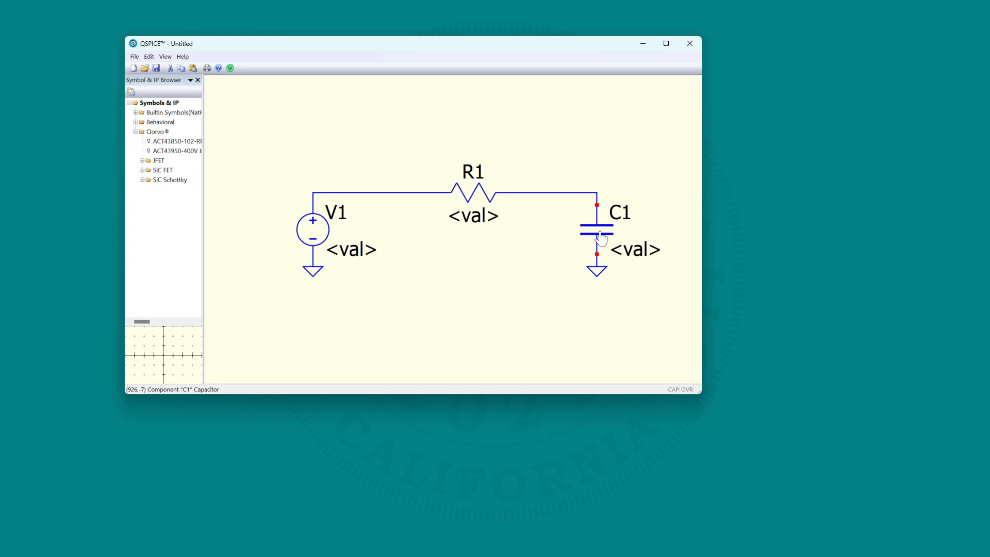
mouse_move(597, 239)
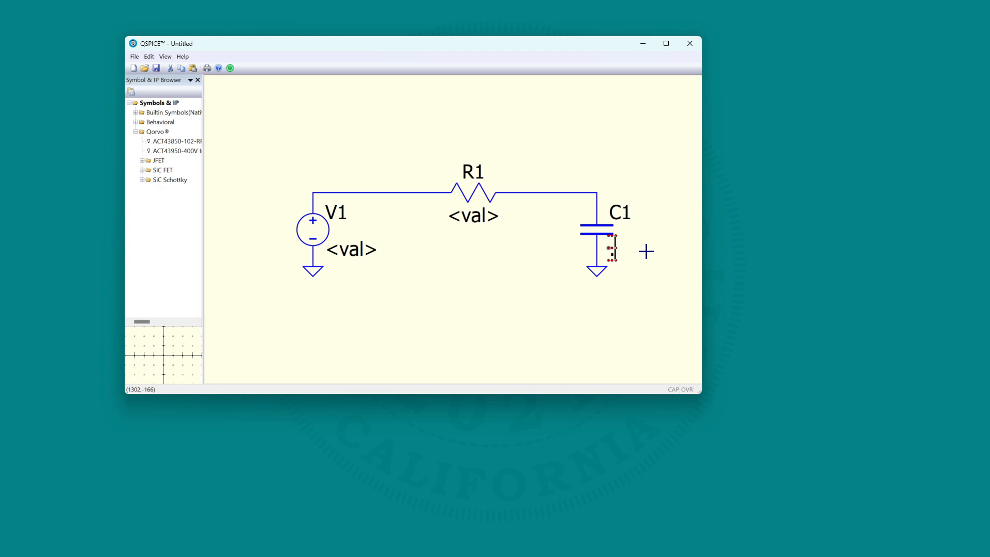
type("1u")
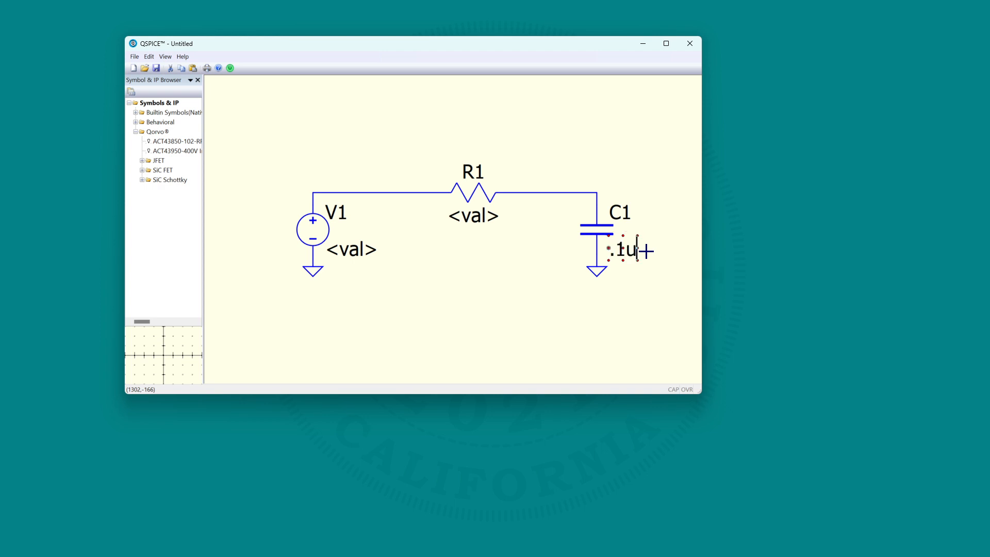
left_click(472, 215)
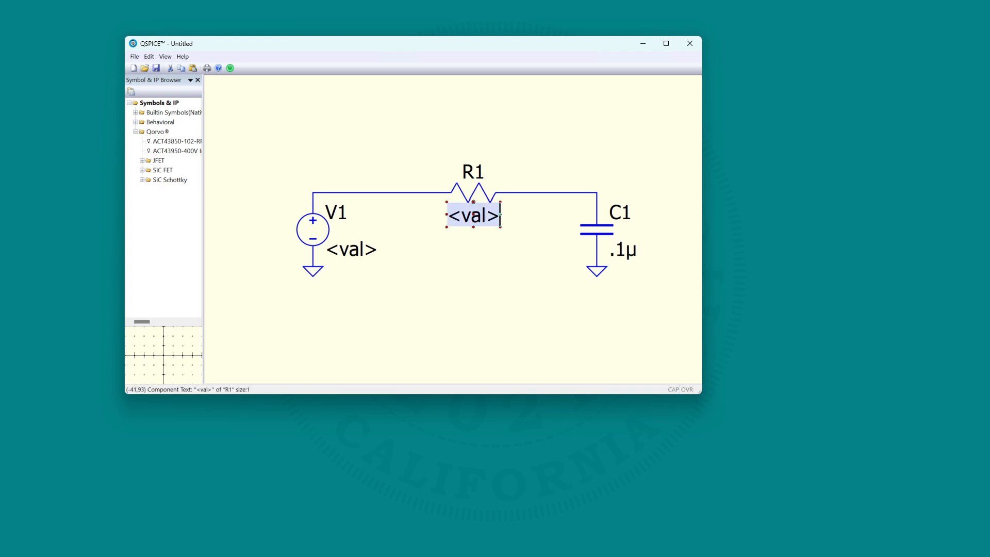
type("1K")
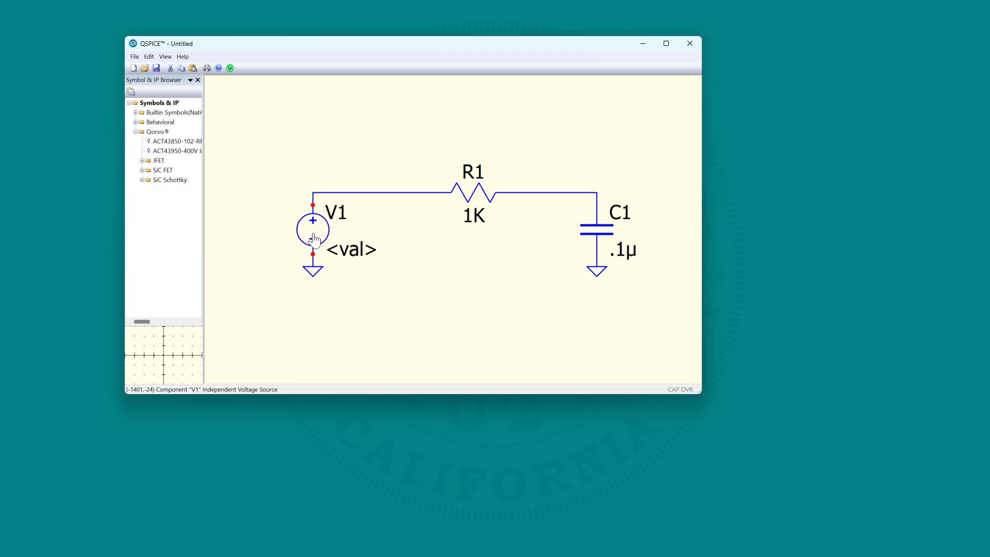
Set source V1 to 'pulse 0 1 1u 1u .5m 1m'
left_click(351, 249)
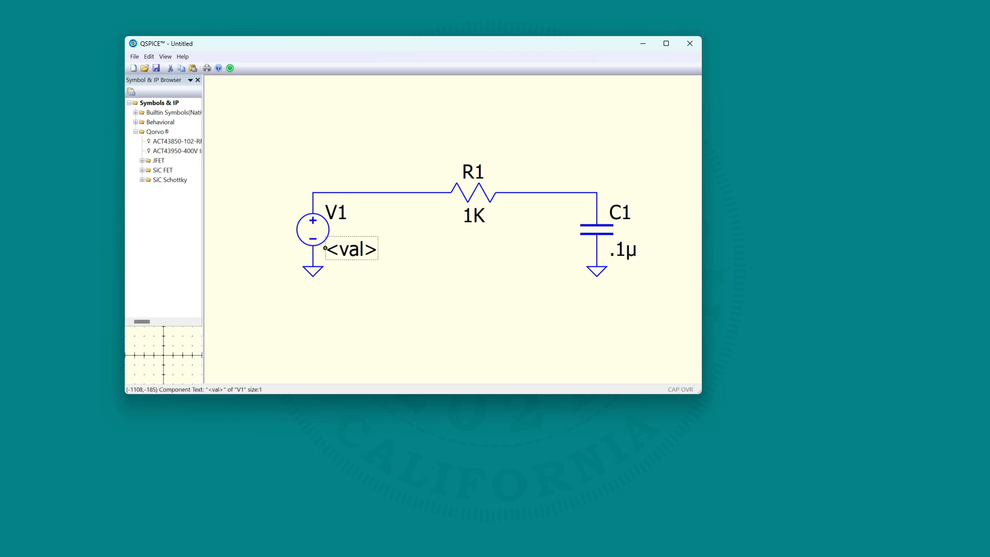
left_click(351, 248)
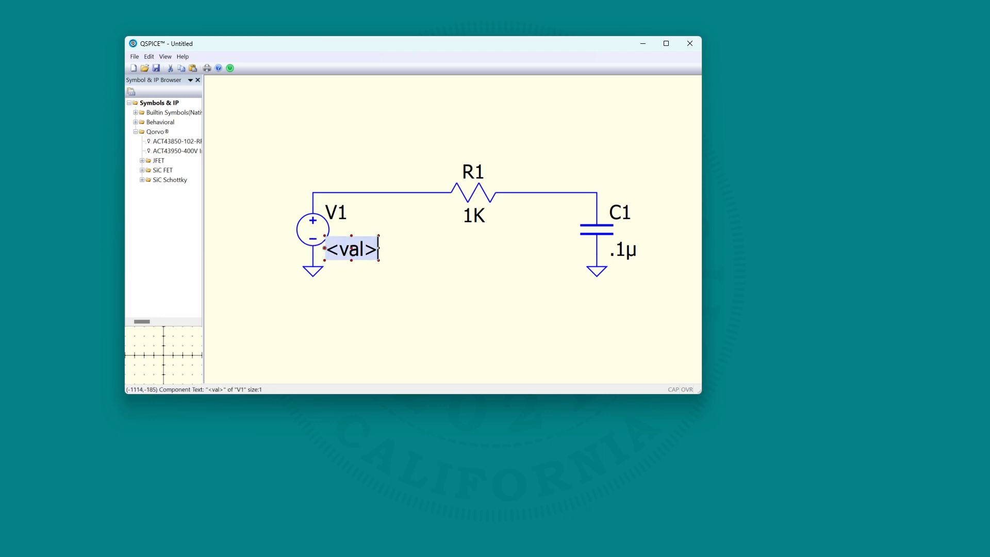
type("pul")
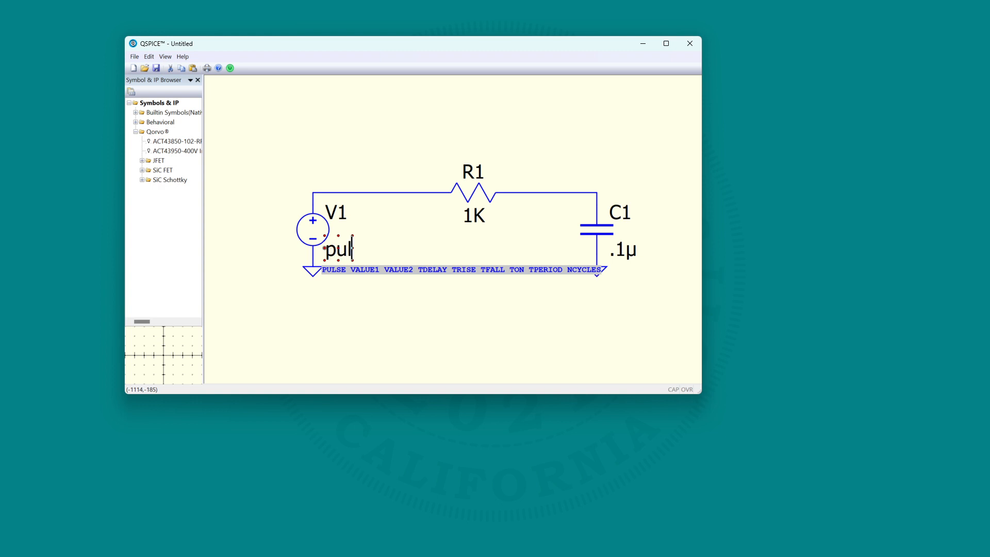
type("se")
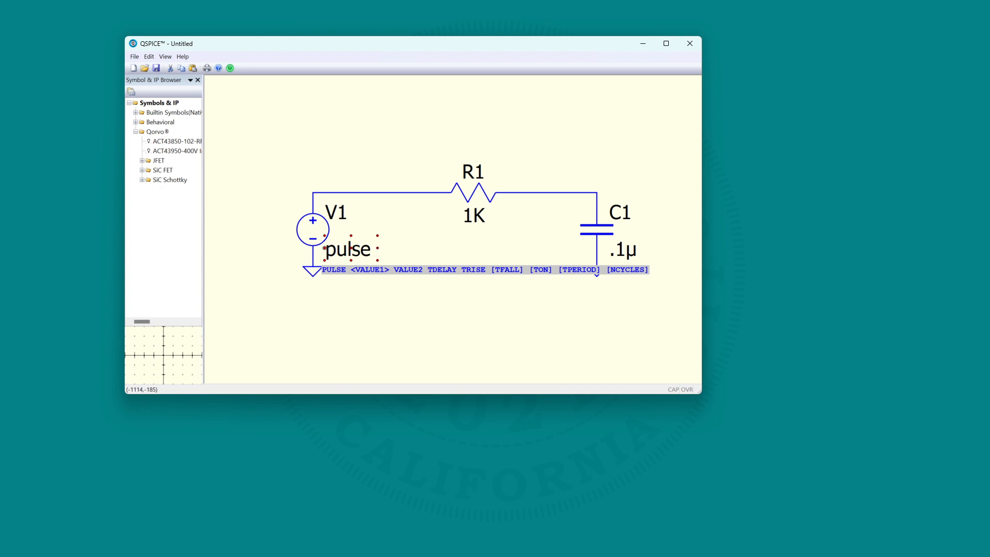
type("0 1")
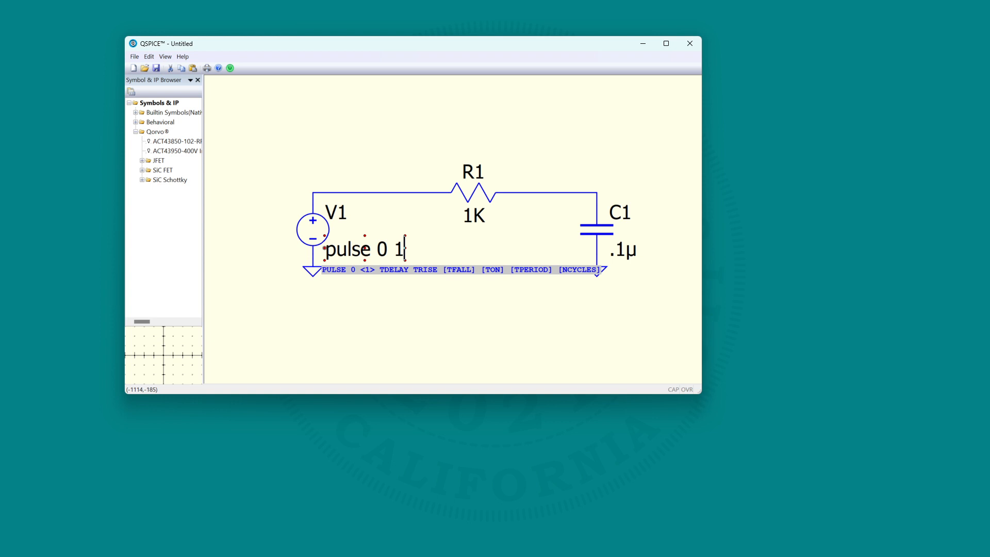
type("1")
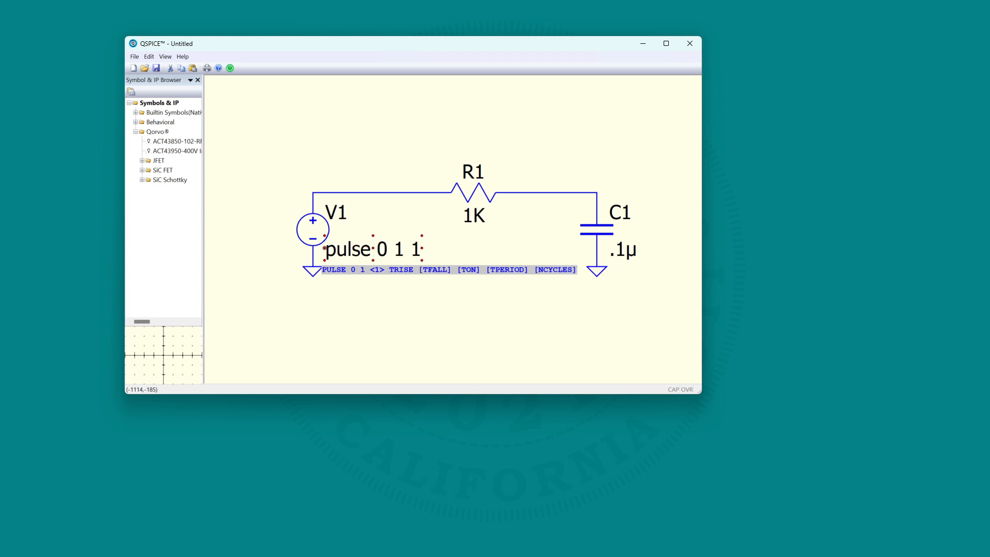
type("u 1u .5m 1")
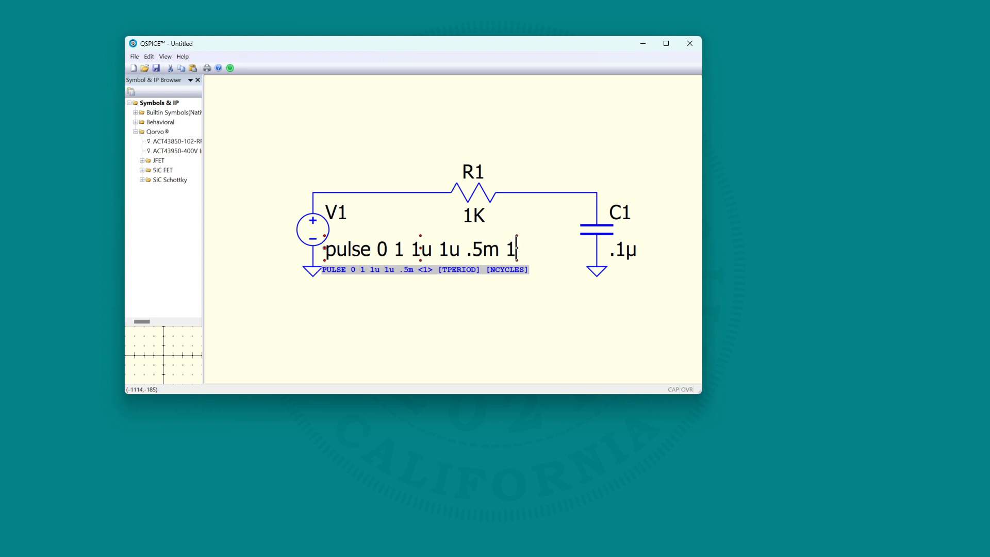
type("m")
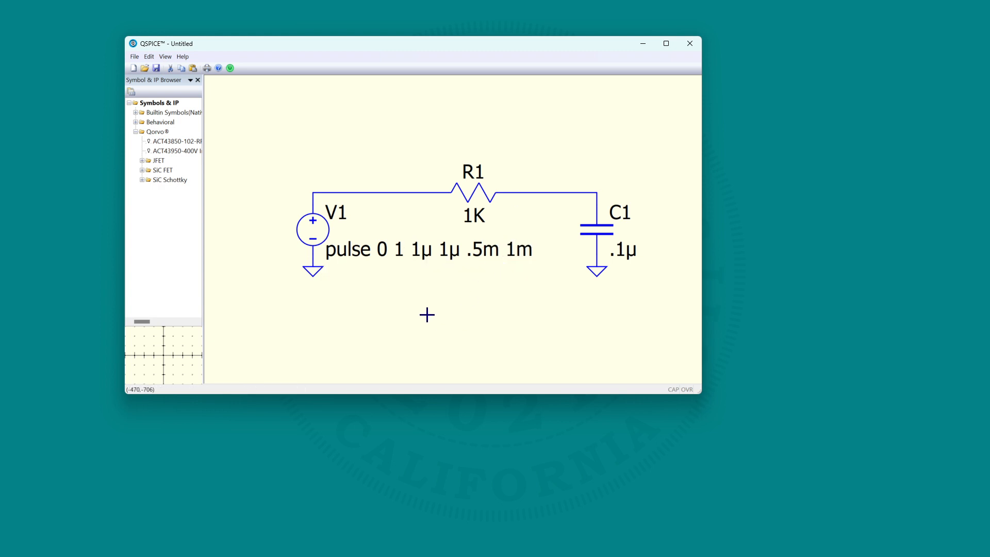
left_click(427, 248)
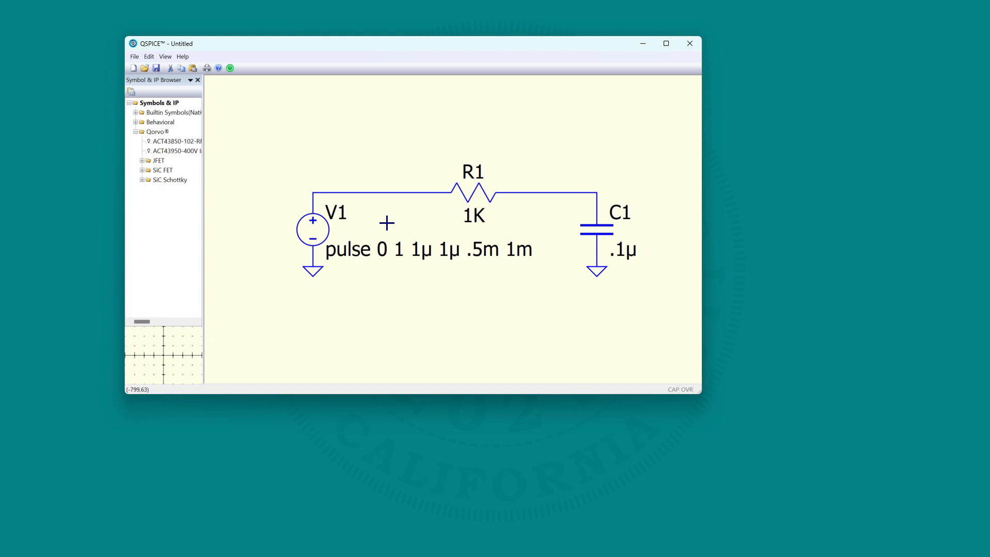
mouse_move(427, 301)
type(".")
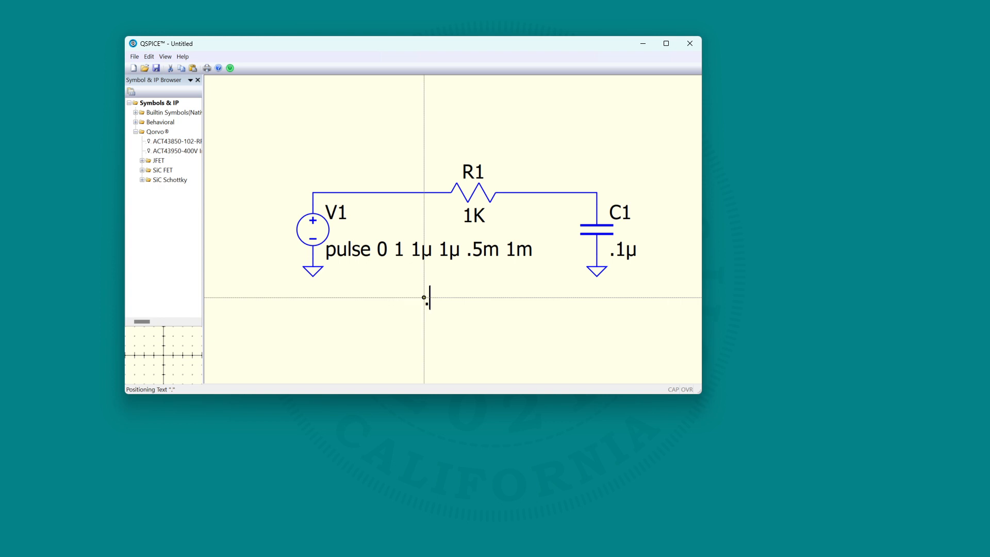
Type the '.tran 3m' directive and place it below the RC circuit
type("t")
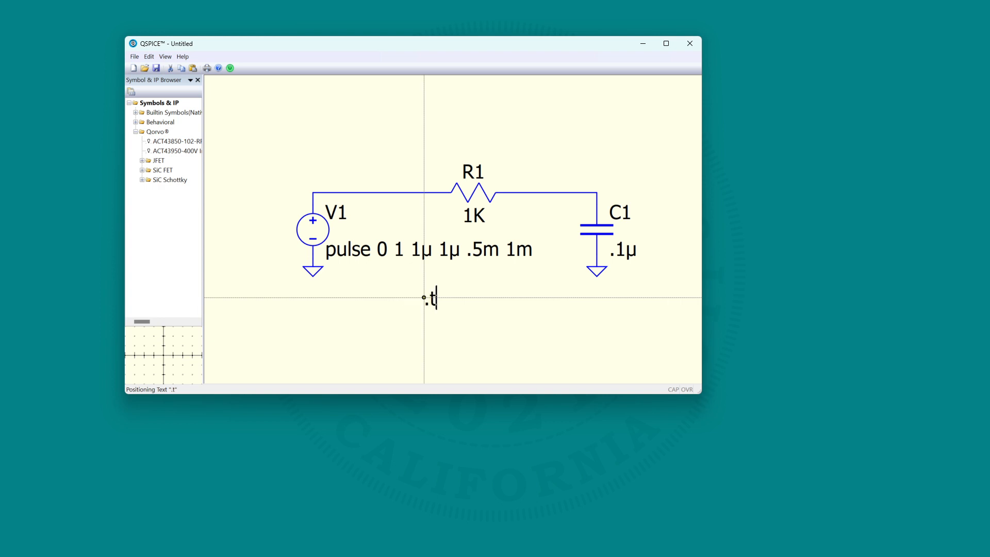
type("r")
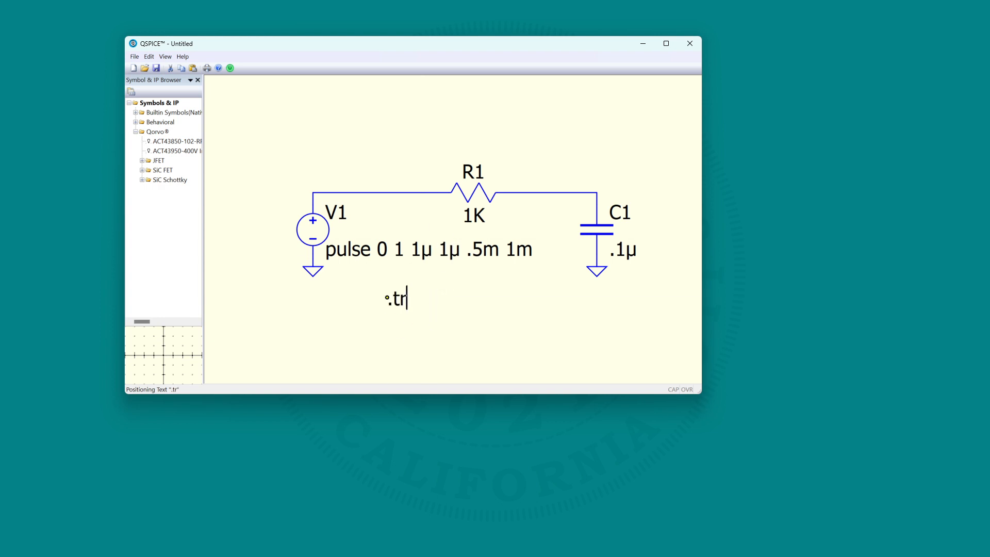
mouse_move(391, 298)
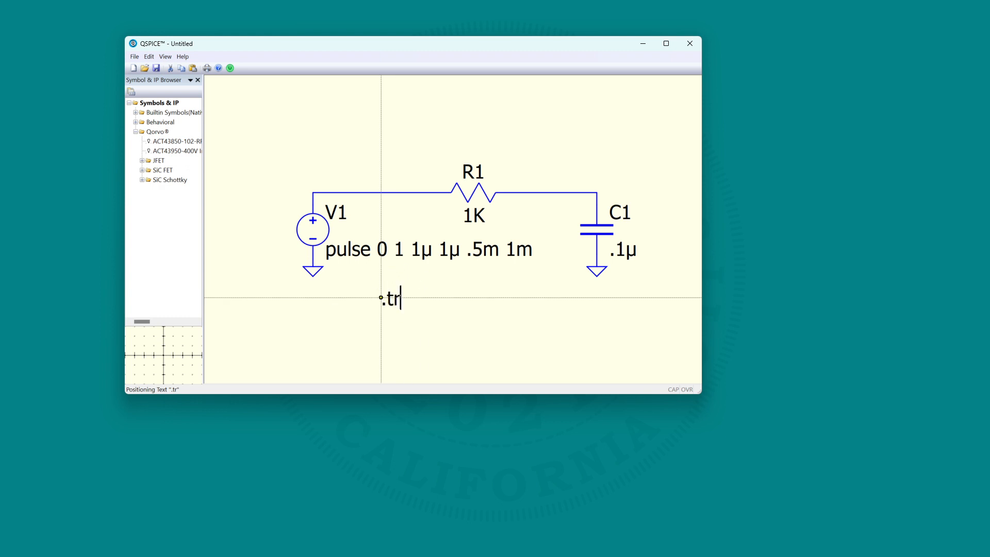
type("an")
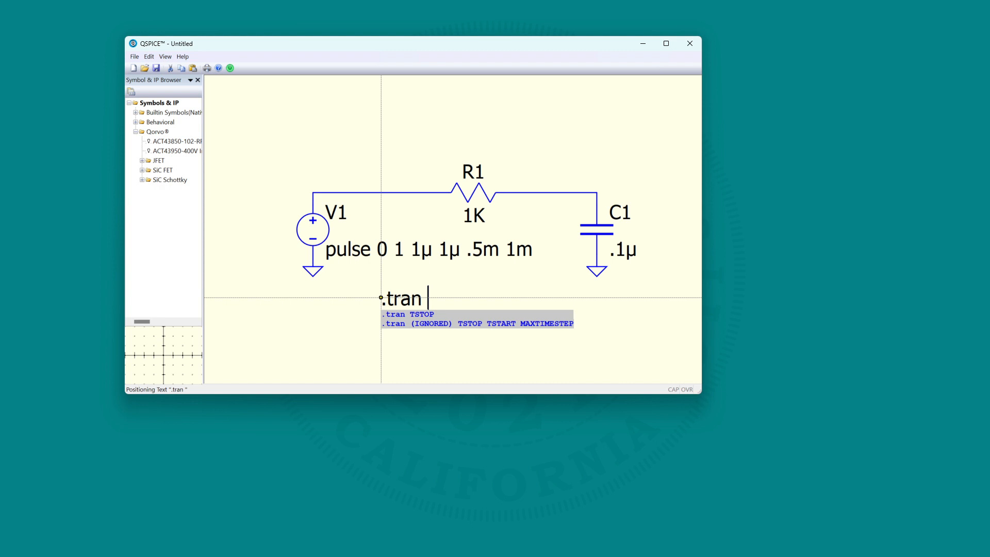
type("3")
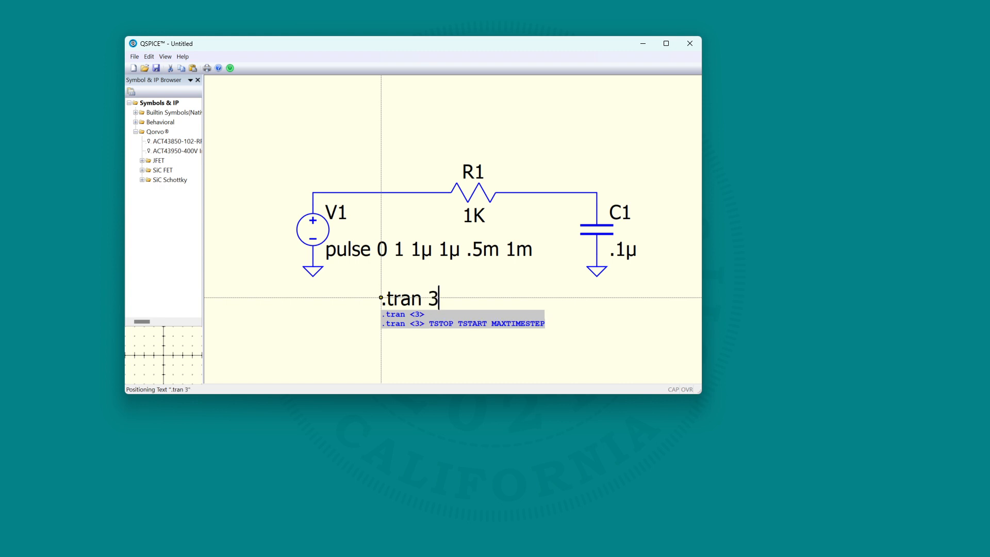
type("m")
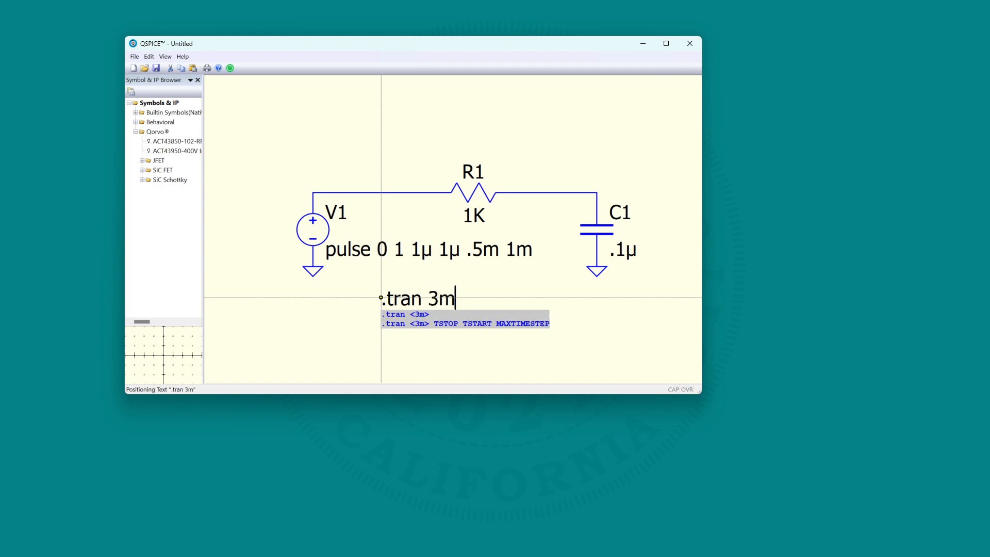
left_click(417, 298)
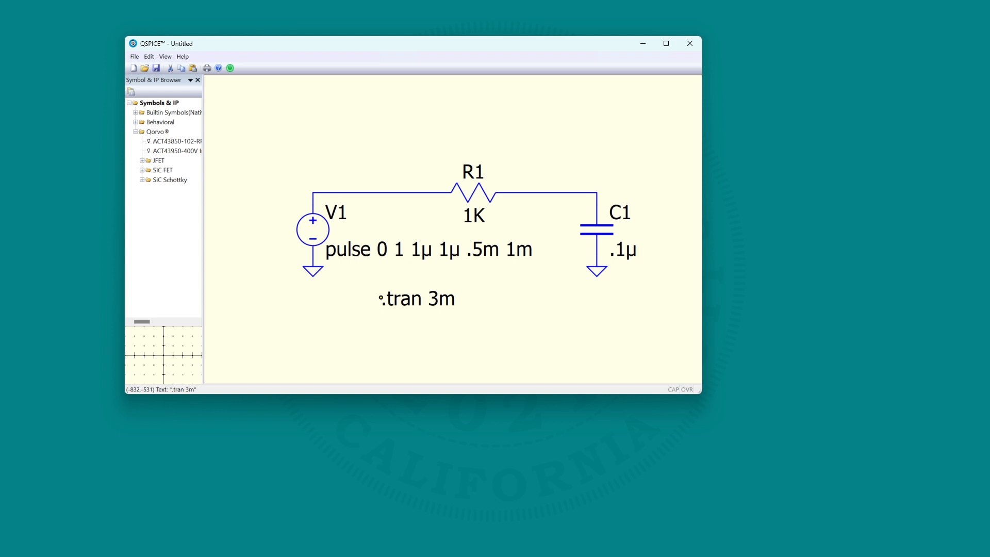
left_click_drag(416, 43, 358, 18)
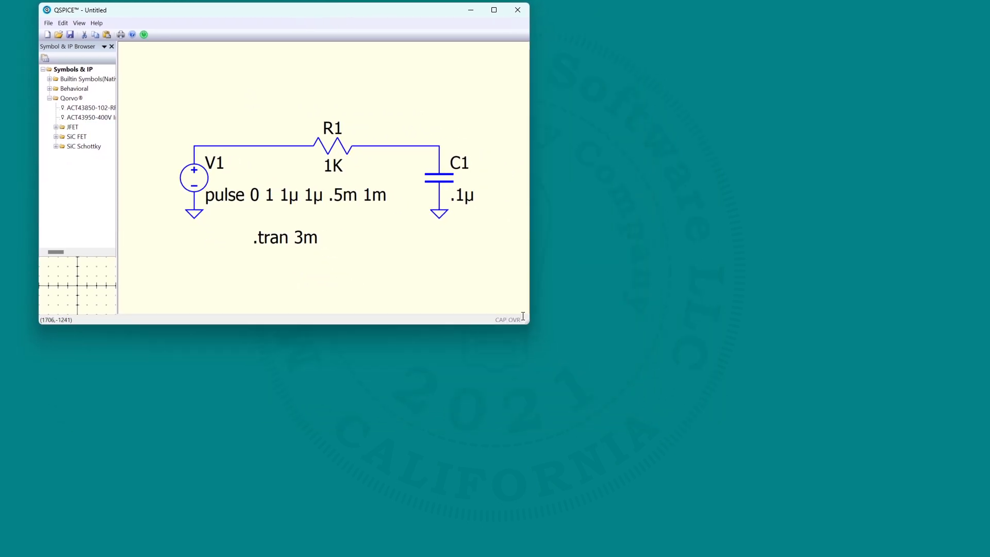
Run the RC circuit simulation from the context menu, plotting V(n02) over 3 ms
right_click(461, 252)
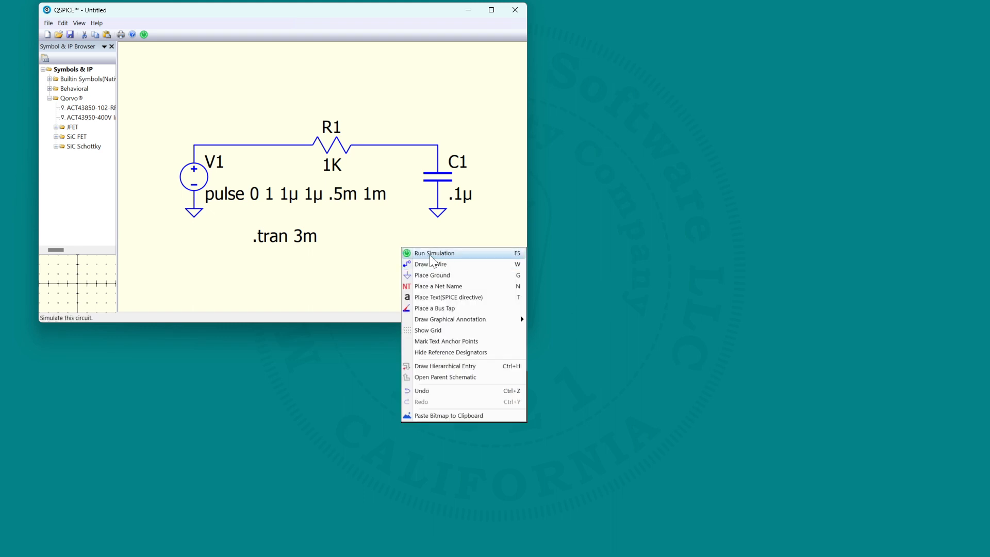
mouse_move(432, 260)
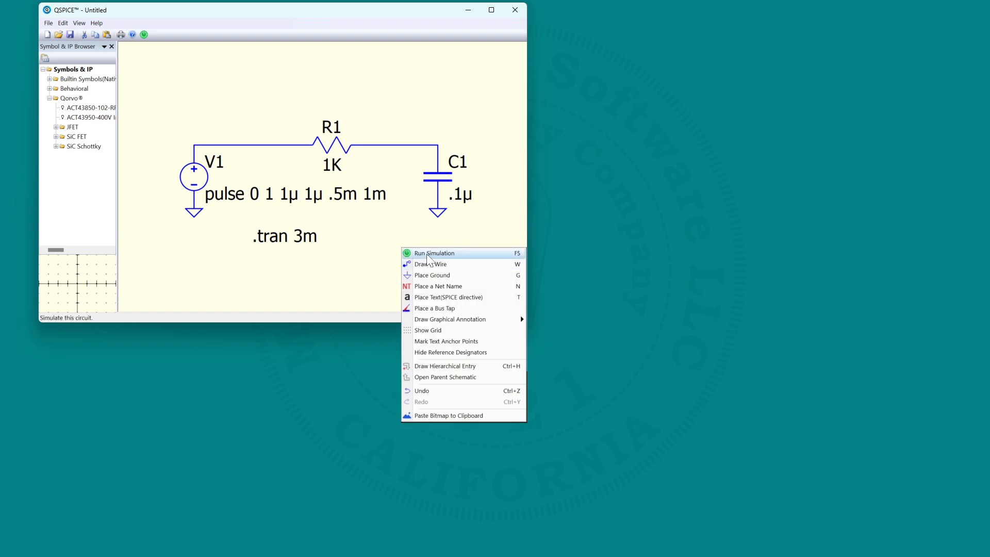
left_click(434, 252)
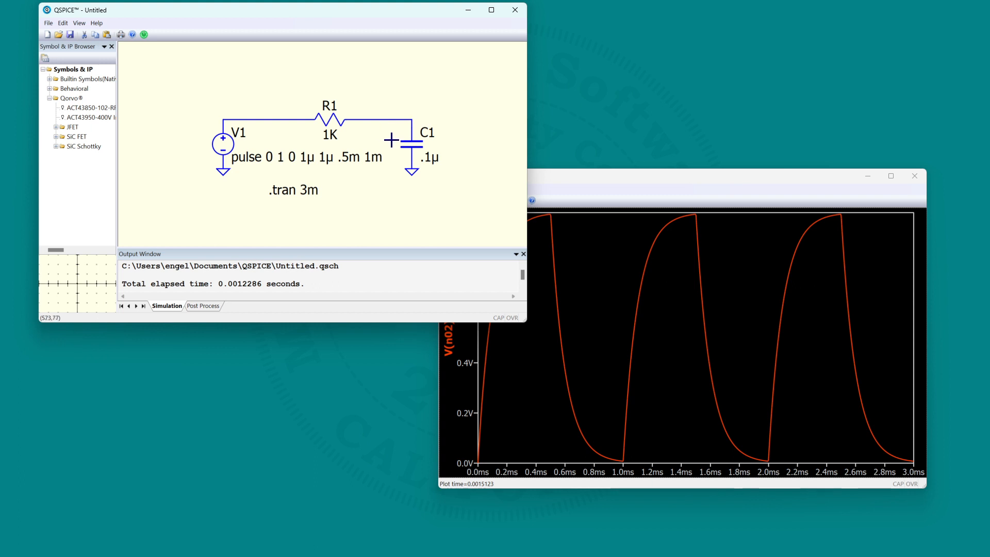
mouse_move(504, 194)
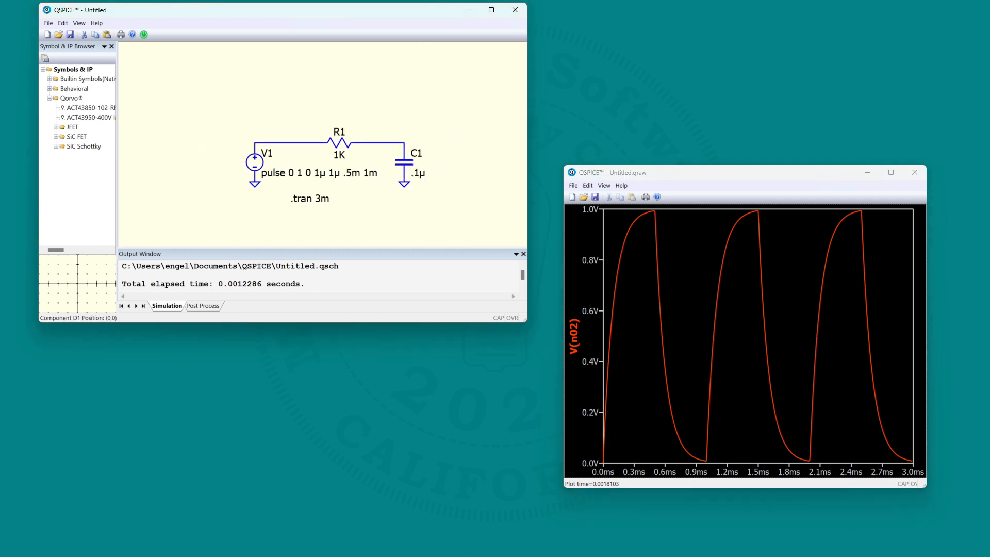
mouse_move(397, 100)
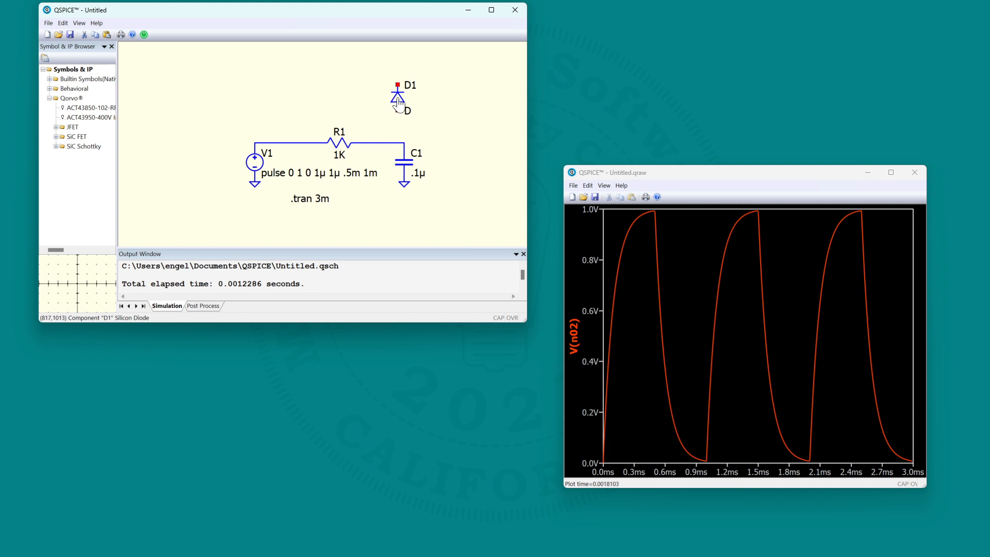
right_click(397, 99)
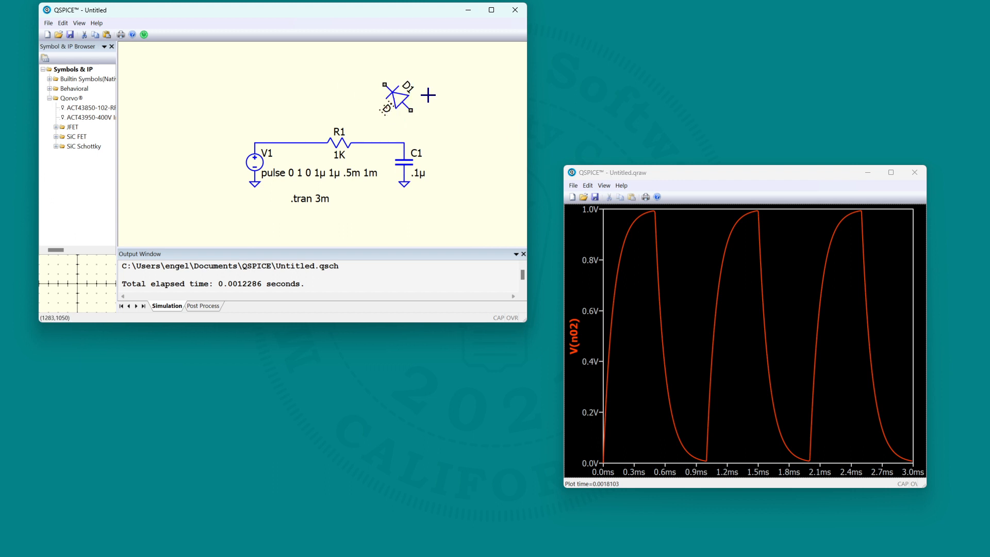
type("DASDFASDF")
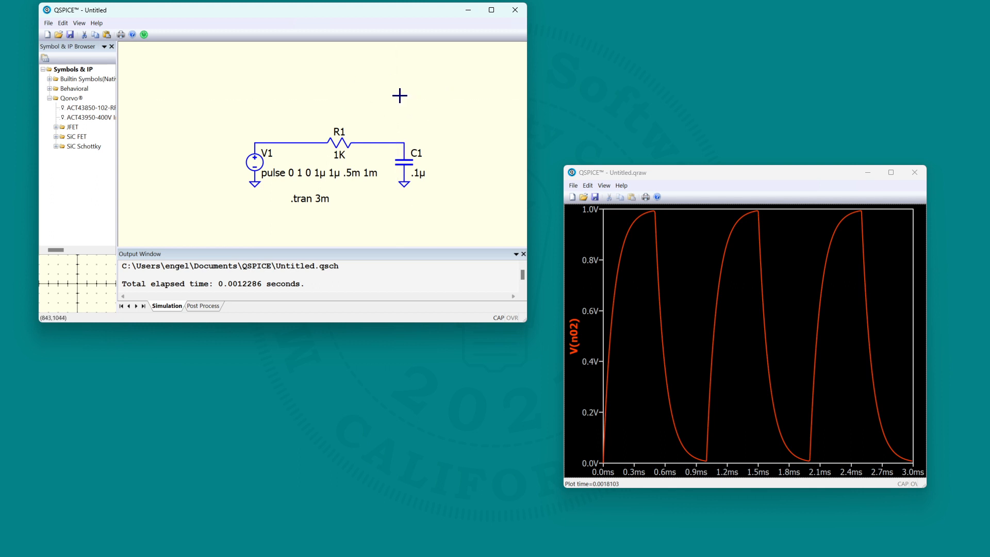
mouse_move(414, 113)
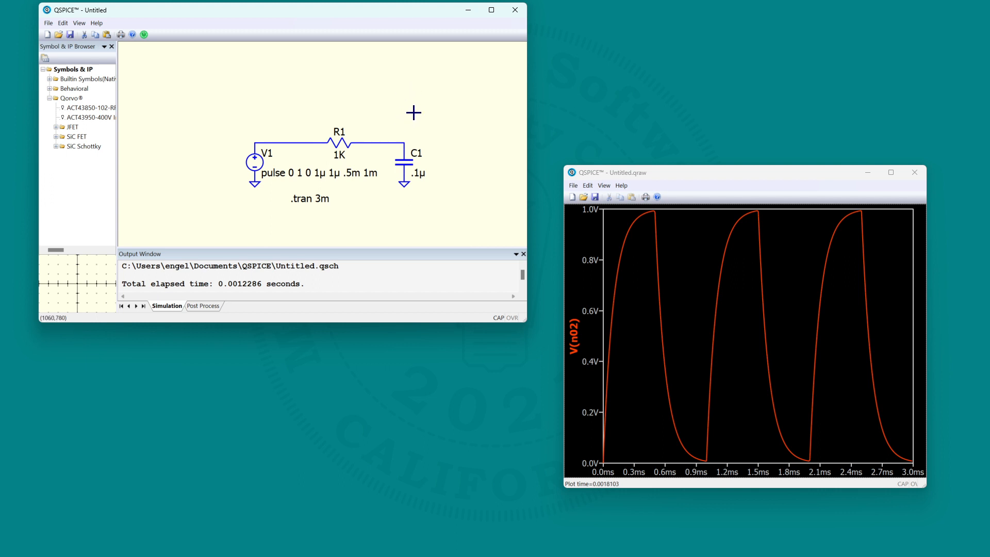
left_click(414, 113)
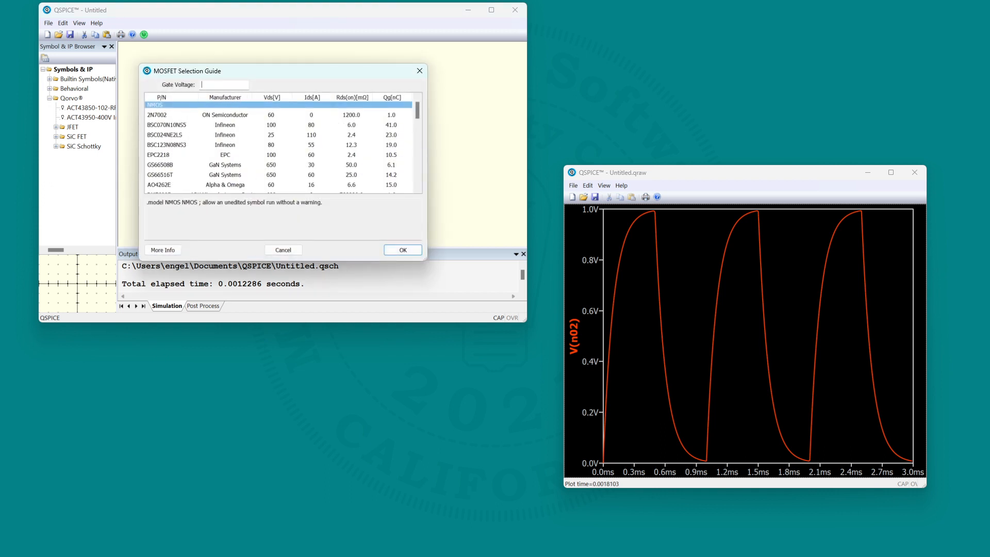
type("5")
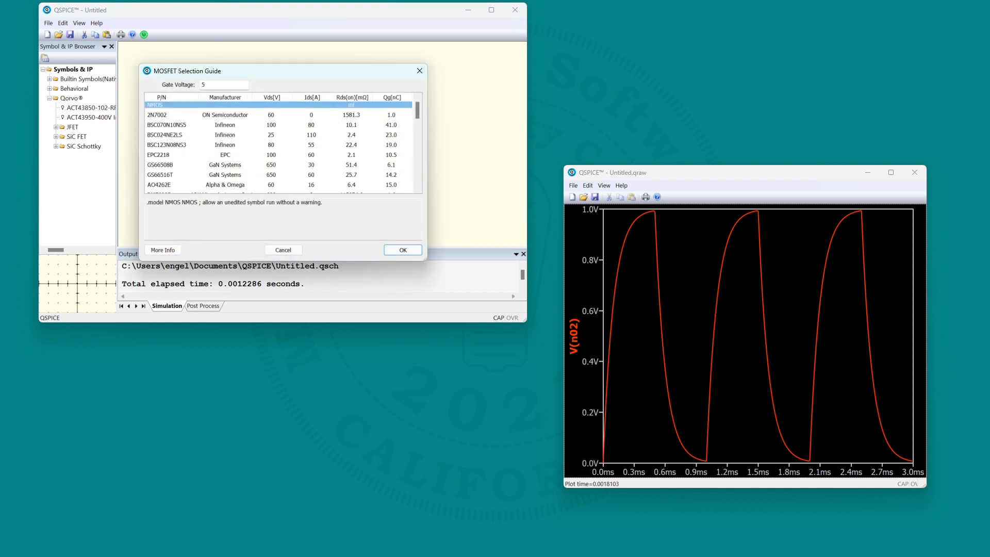
left_click(223, 84)
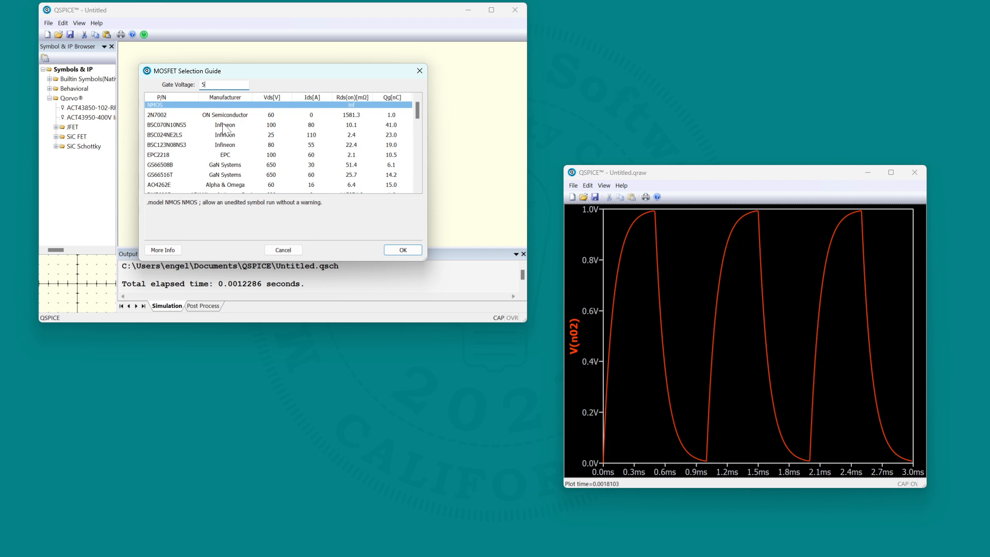
scroll("down", 3)
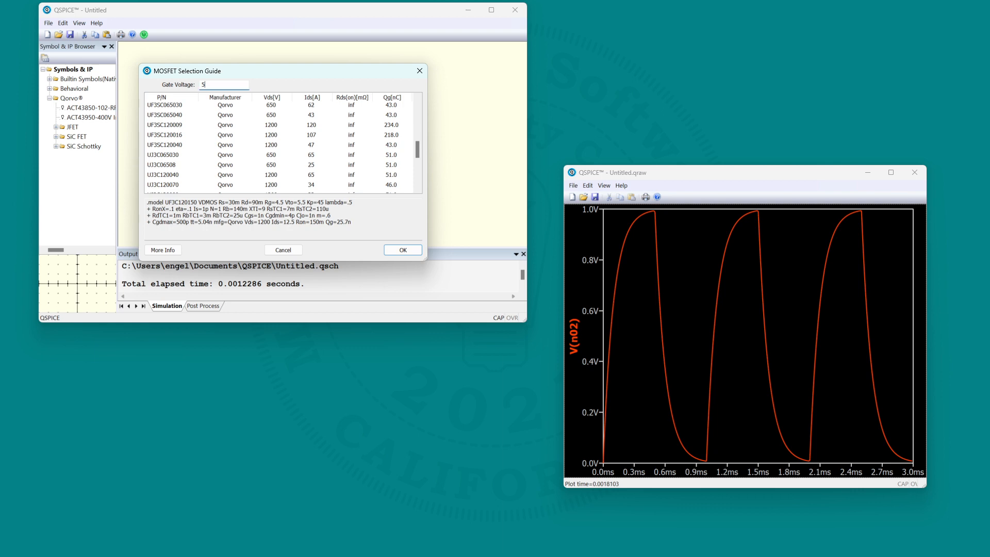
mouse_move(418, 71)
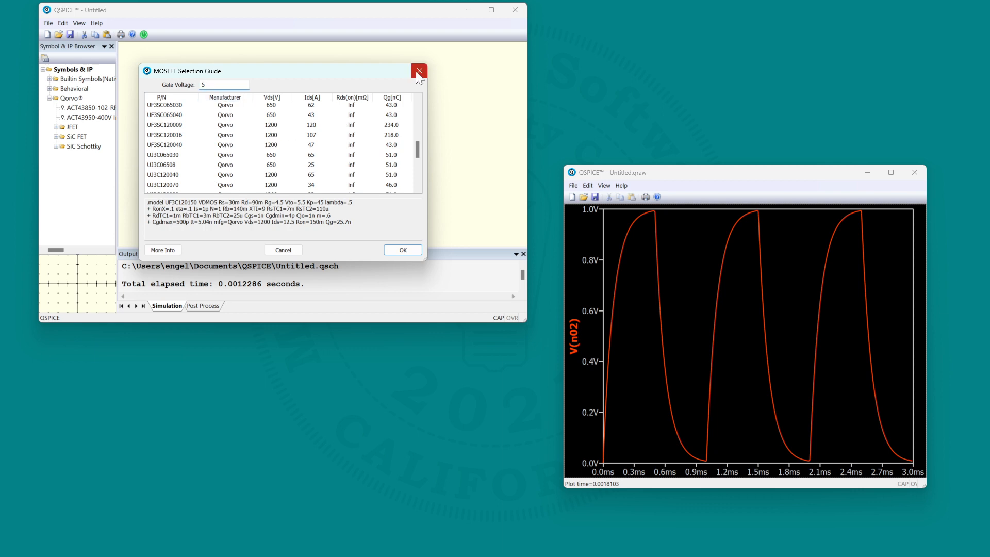
left_click(419, 70)
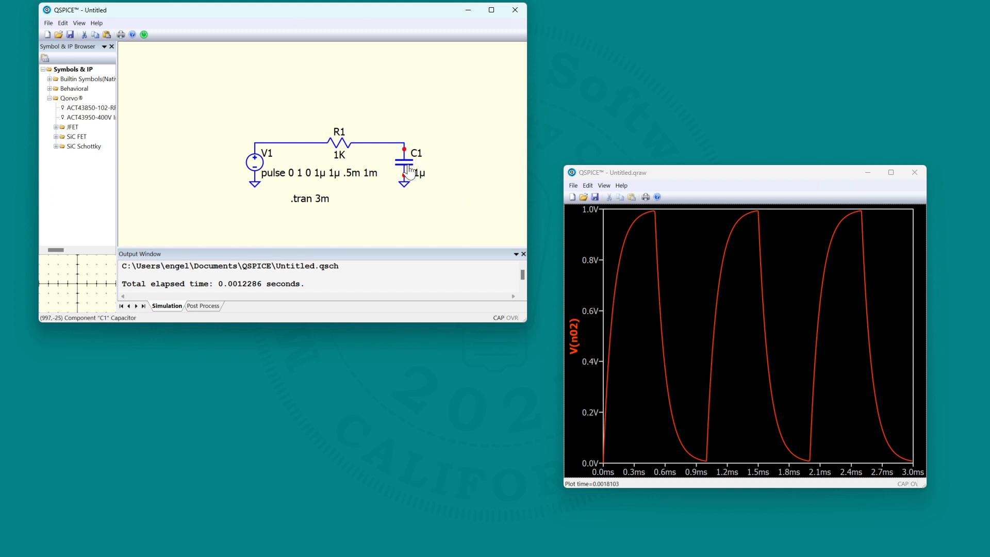
mouse_move(407, 170)
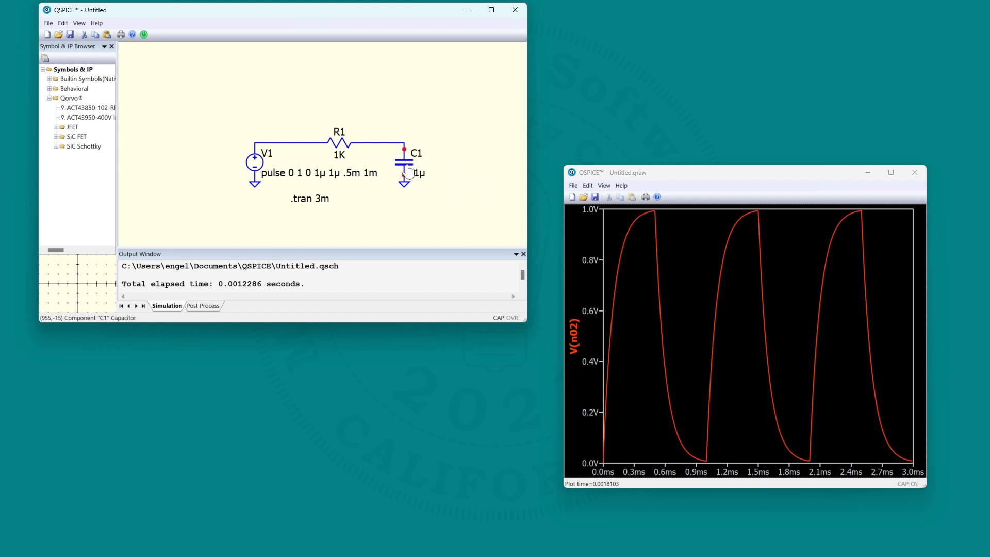
Copy the V(n02) waveform as a bitmap and paste it above the RC circuit
right_click(404, 168)
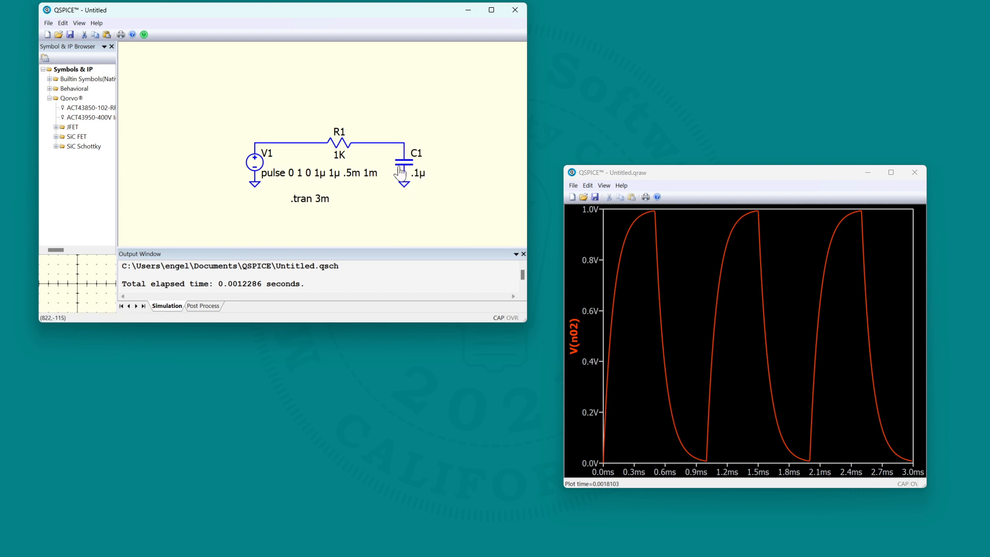
right_click(339, 138)
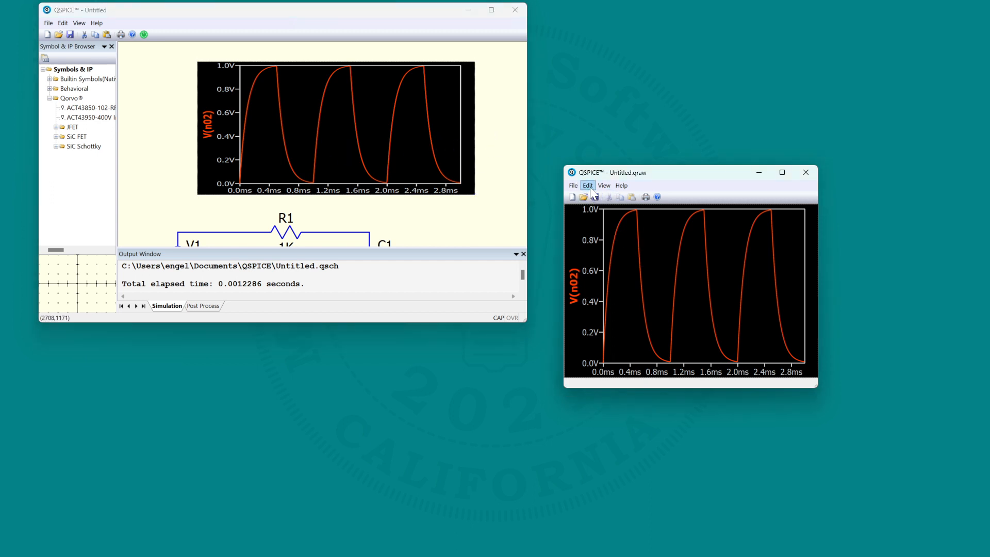
Give the pasted V(n02) plot image a light fill colour instead of black
left_click(587, 185)
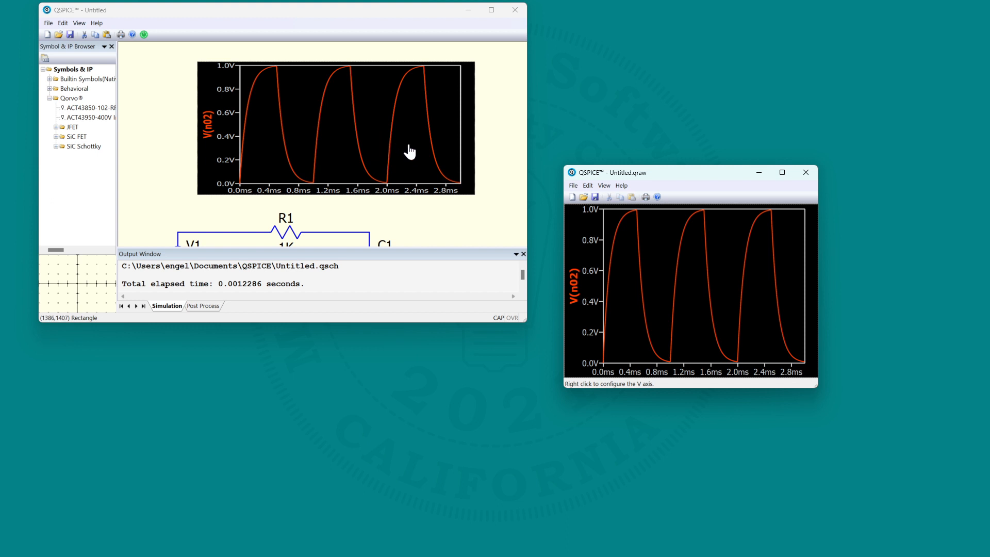
right_click(410, 150)
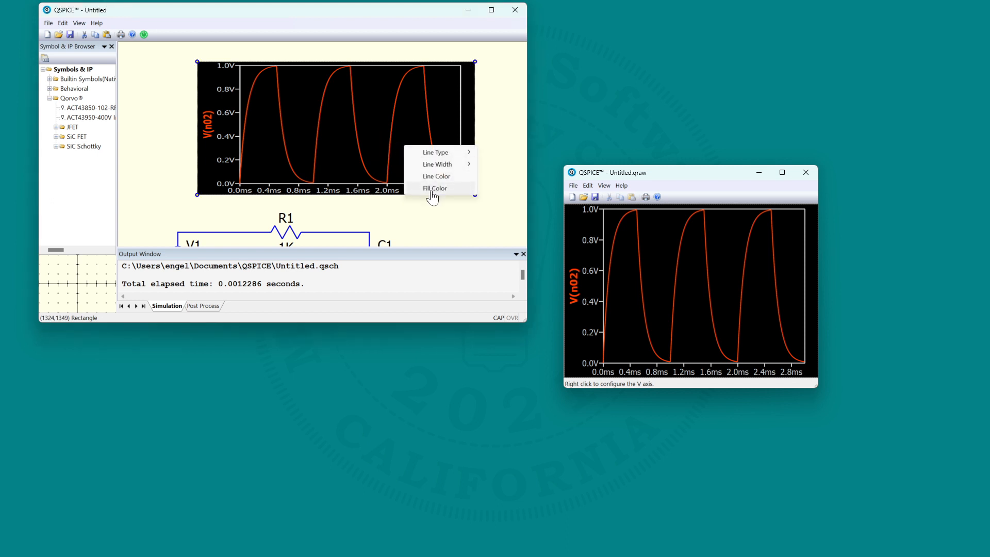
left_click(434, 189)
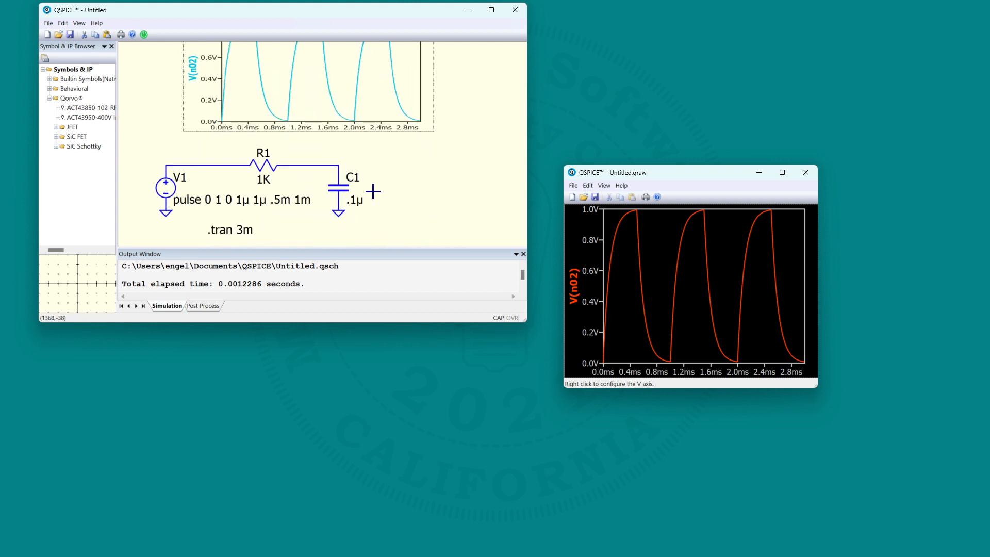
mouse_move(390, 188)
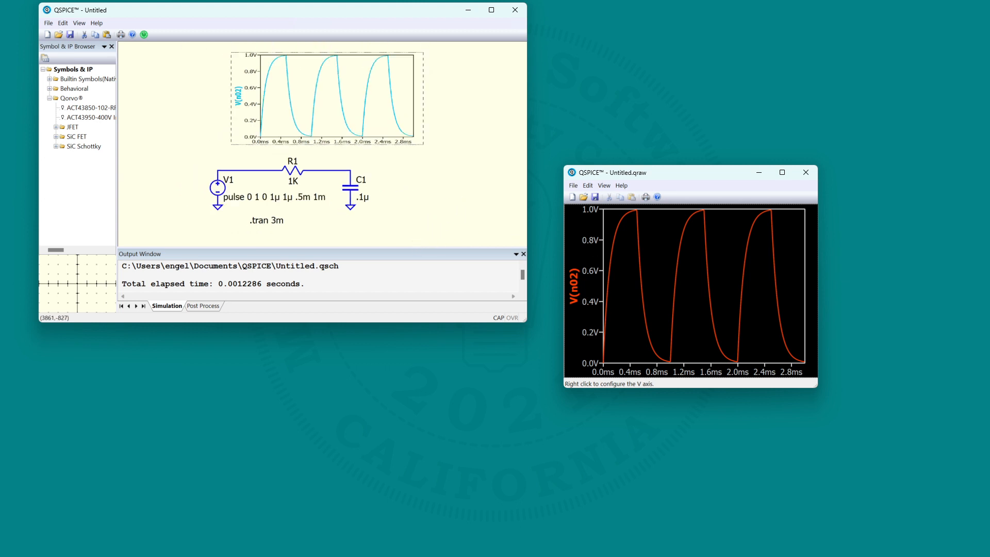
mouse_move(187, 196)
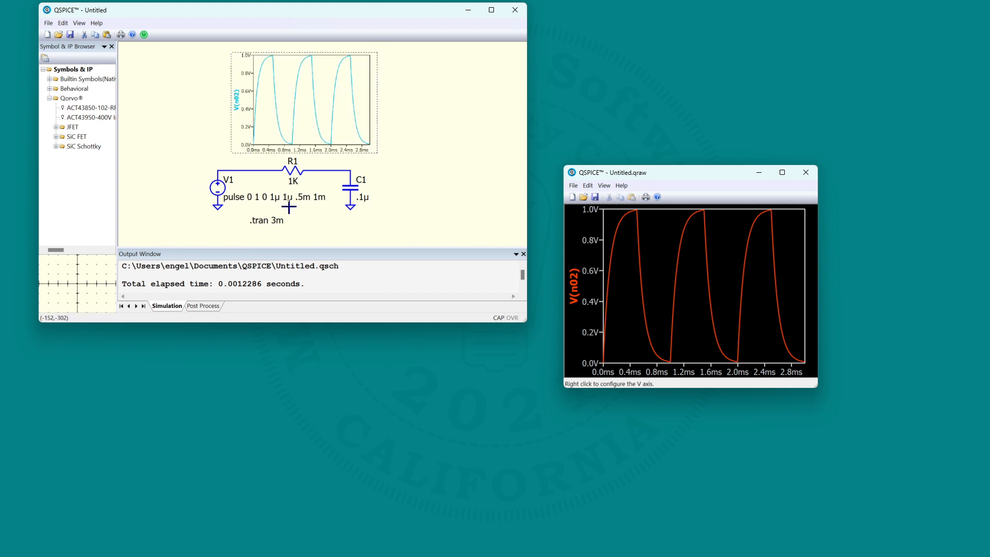
mouse_move(247, 237)
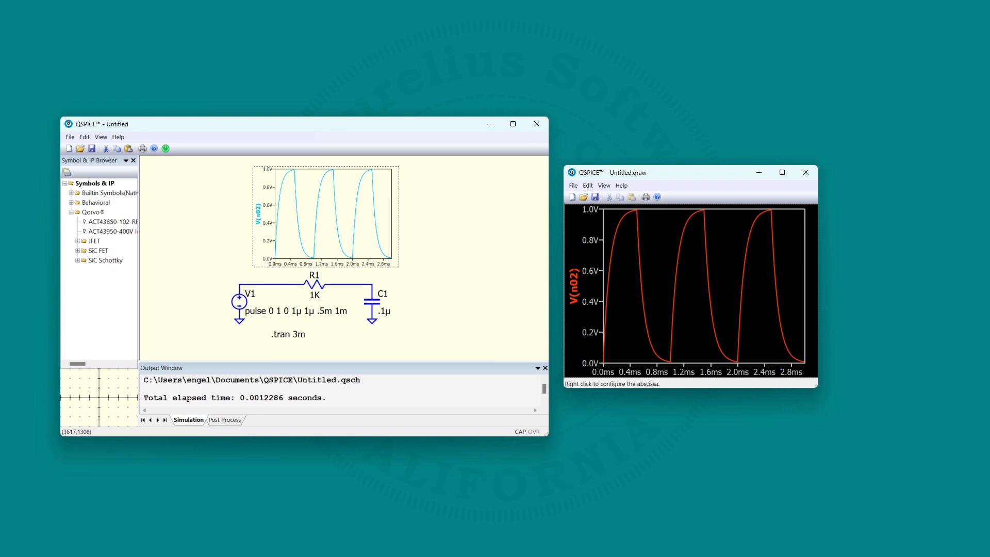
mouse_move(729, 447)
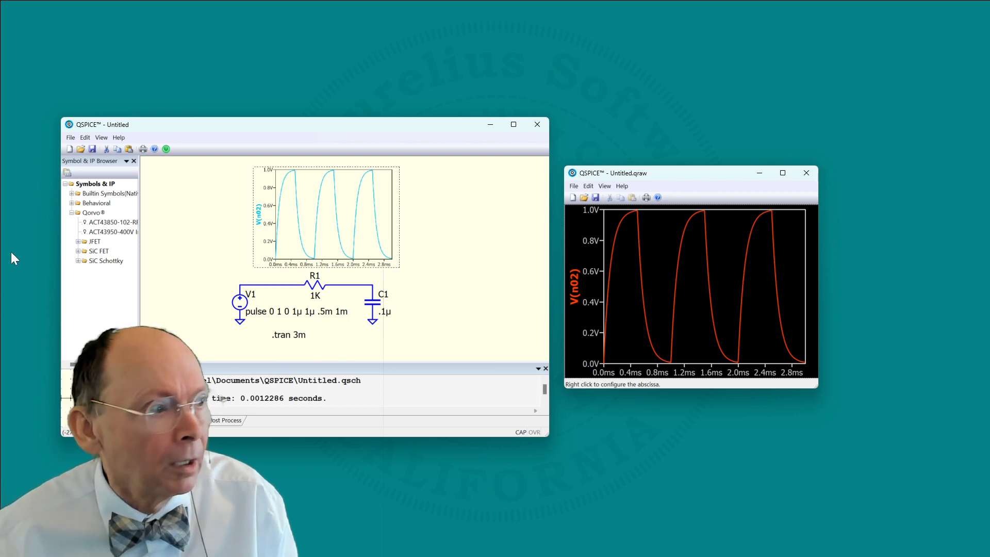
Show the About QSPICE box with its May 2023 build dates
left_click(119, 138)
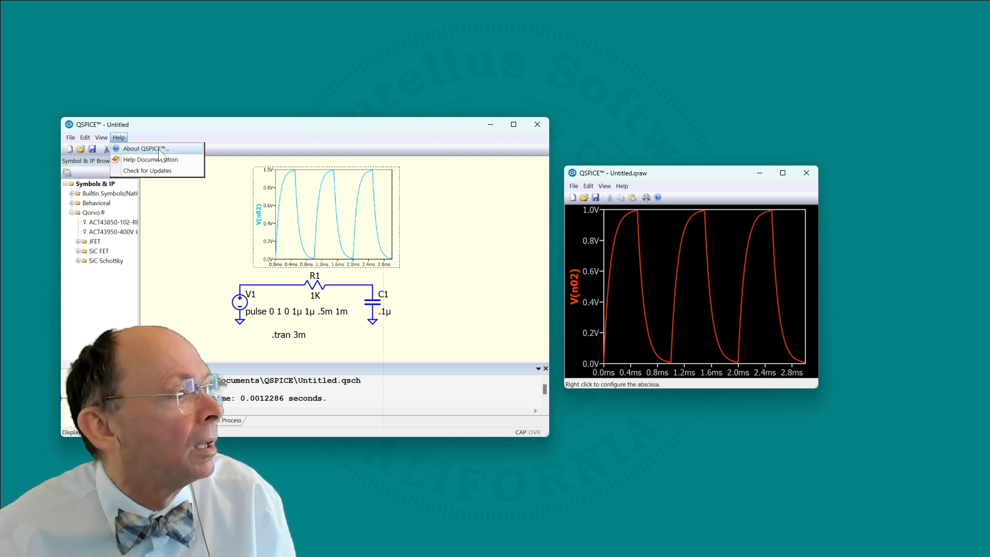
left_click(144, 148)
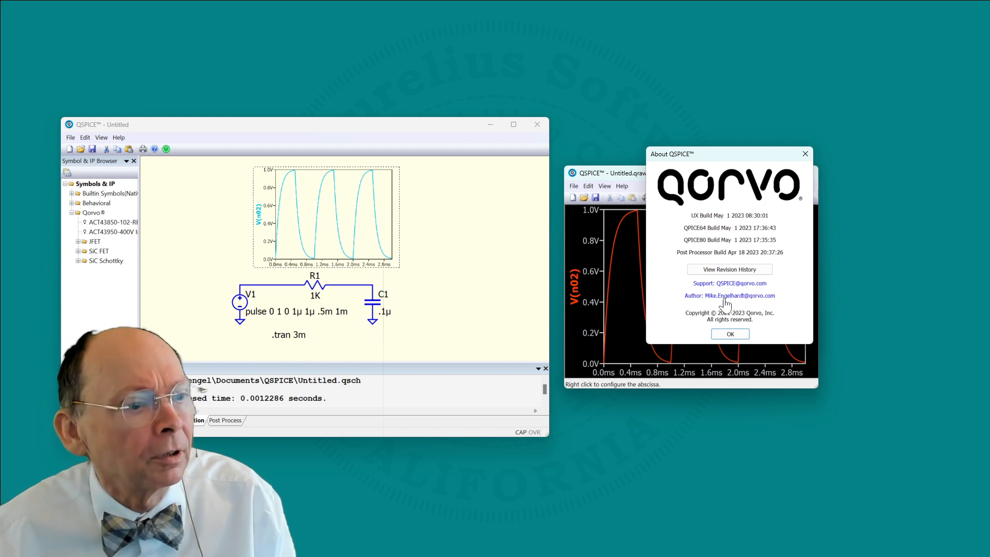
mouse_move(769, 304)
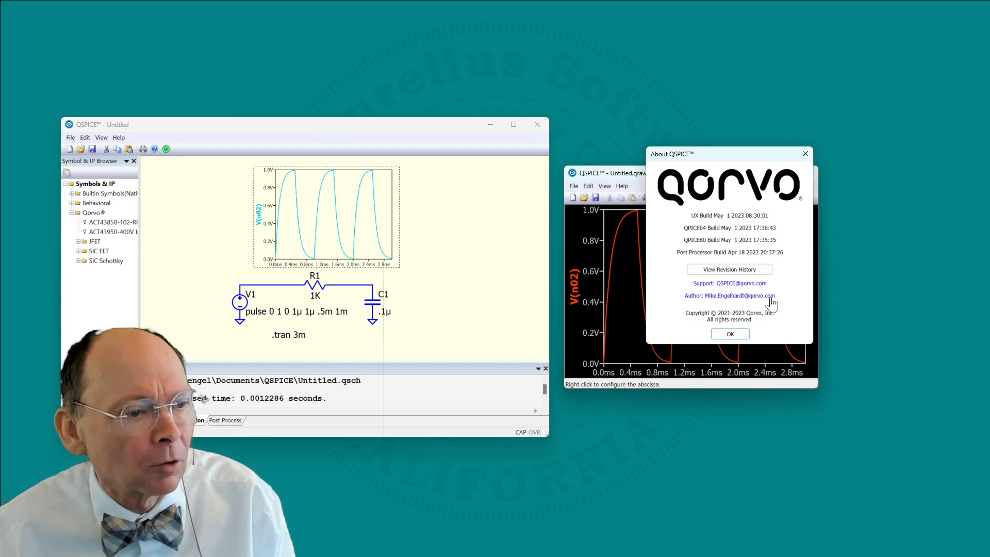